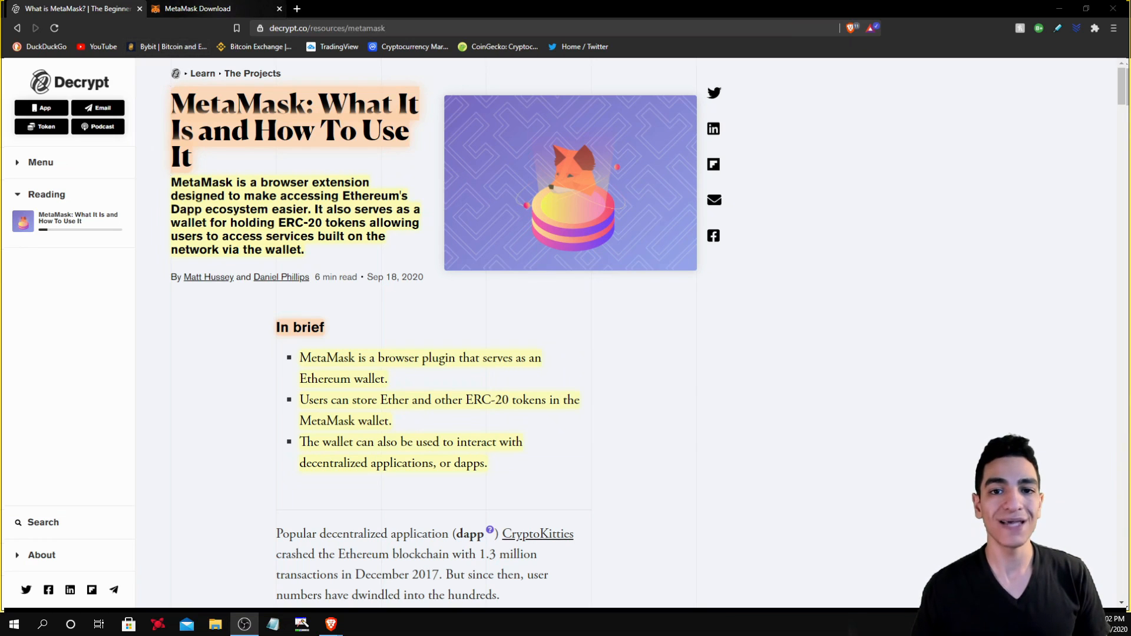
Show the MetaMask download page's Chrome install option after checking iOS, and close the article tab
{"action": "left_click", "coordinate": [209, 9]}
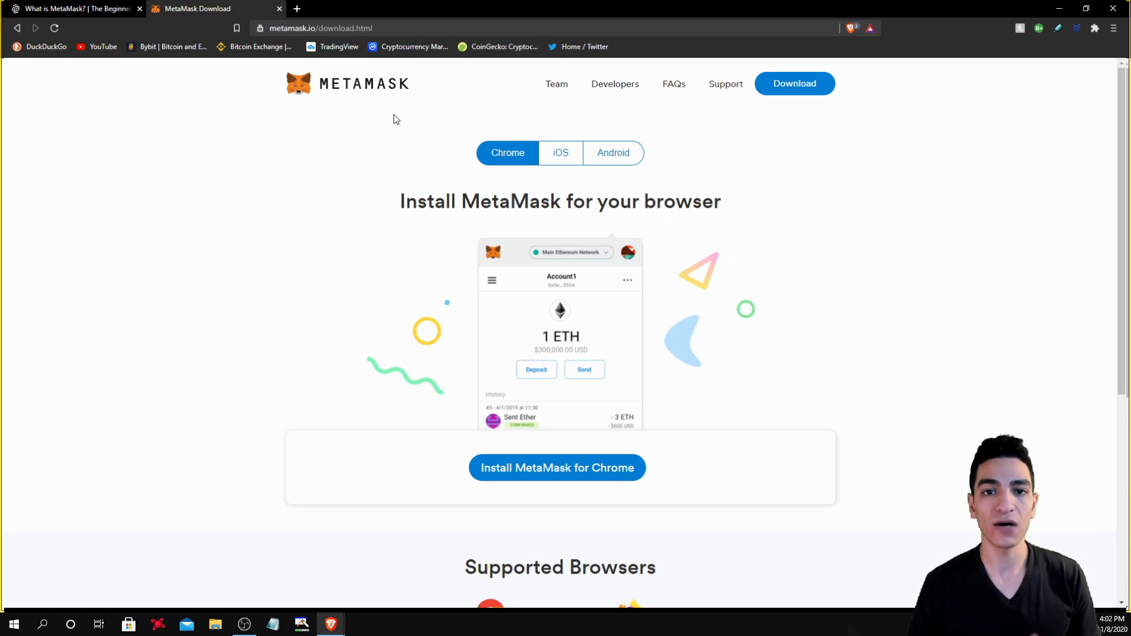
{"action": "mouse_move", "coordinate": [454, 116]}
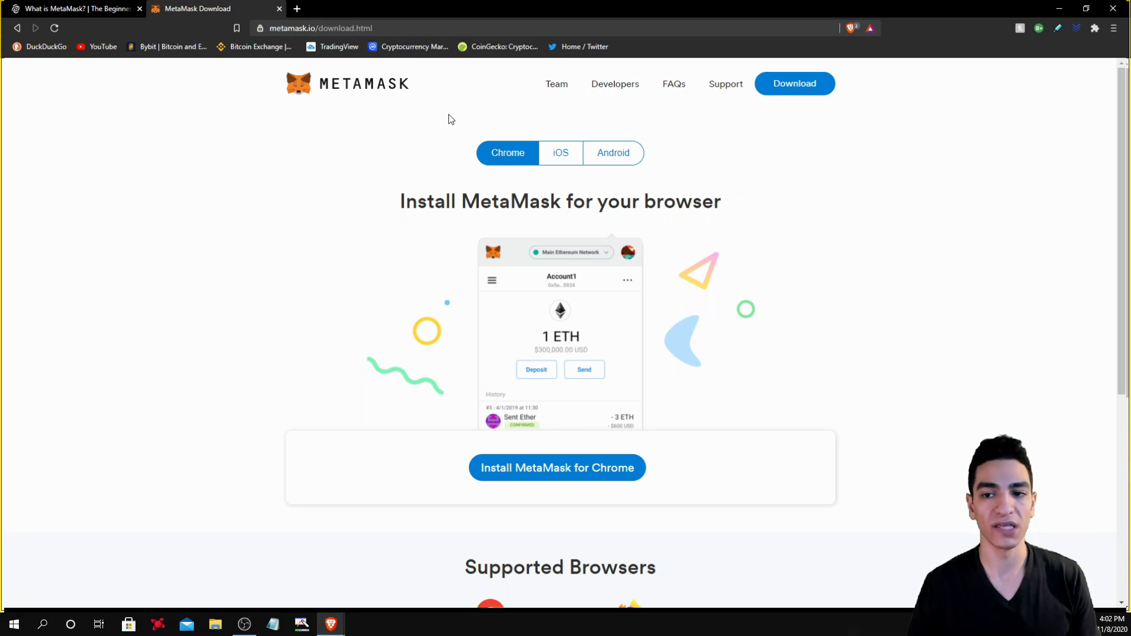
{"action": "mouse_move", "coordinate": [535, 142]}
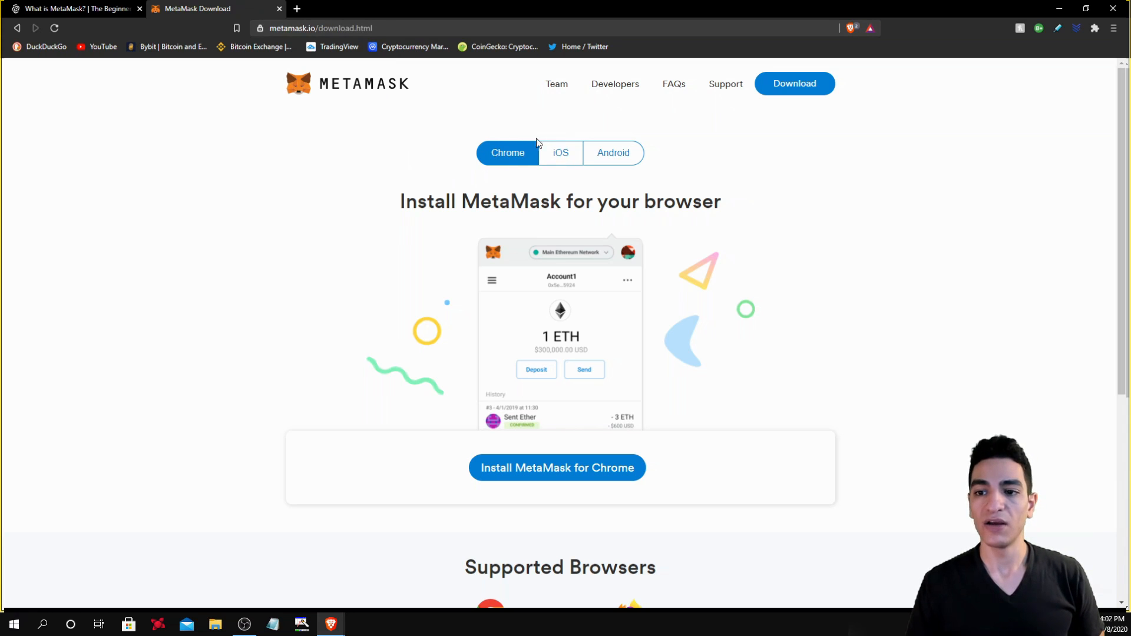
{"action": "left_click", "coordinate": [560, 152]}
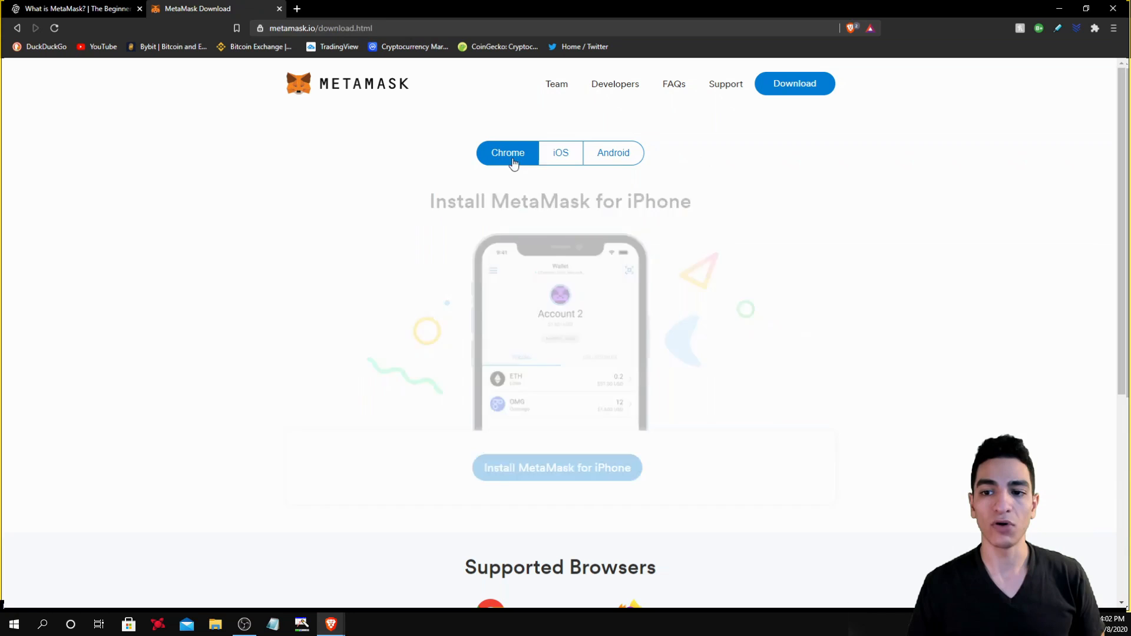
{"action": "left_click", "coordinate": [507, 152]}
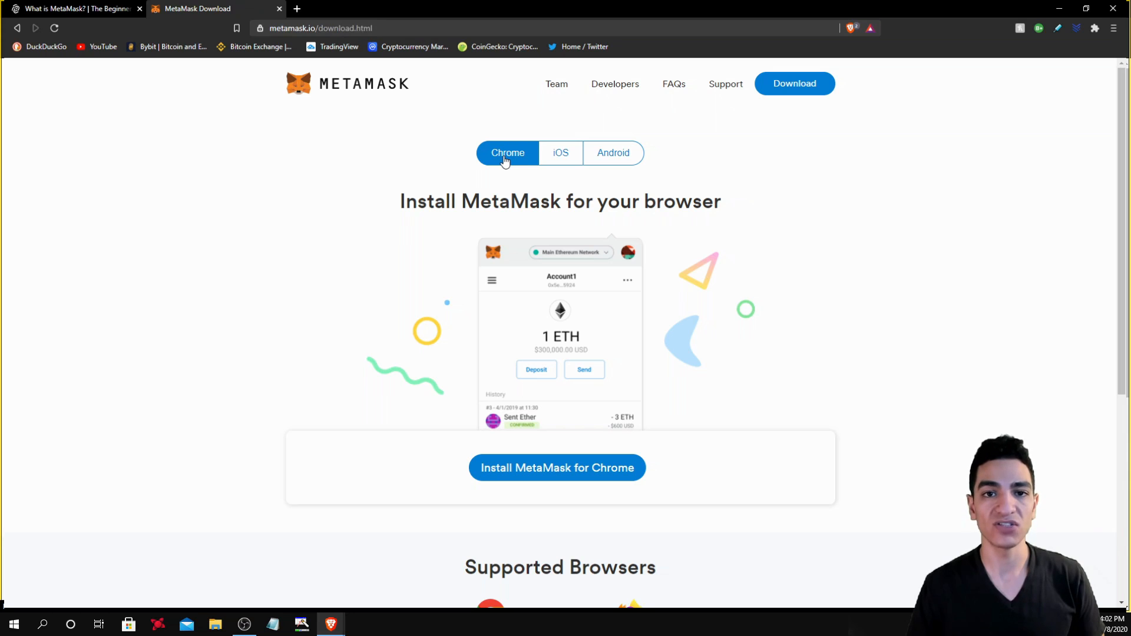
{"action": "mouse_move", "coordinate": [512, 151]}
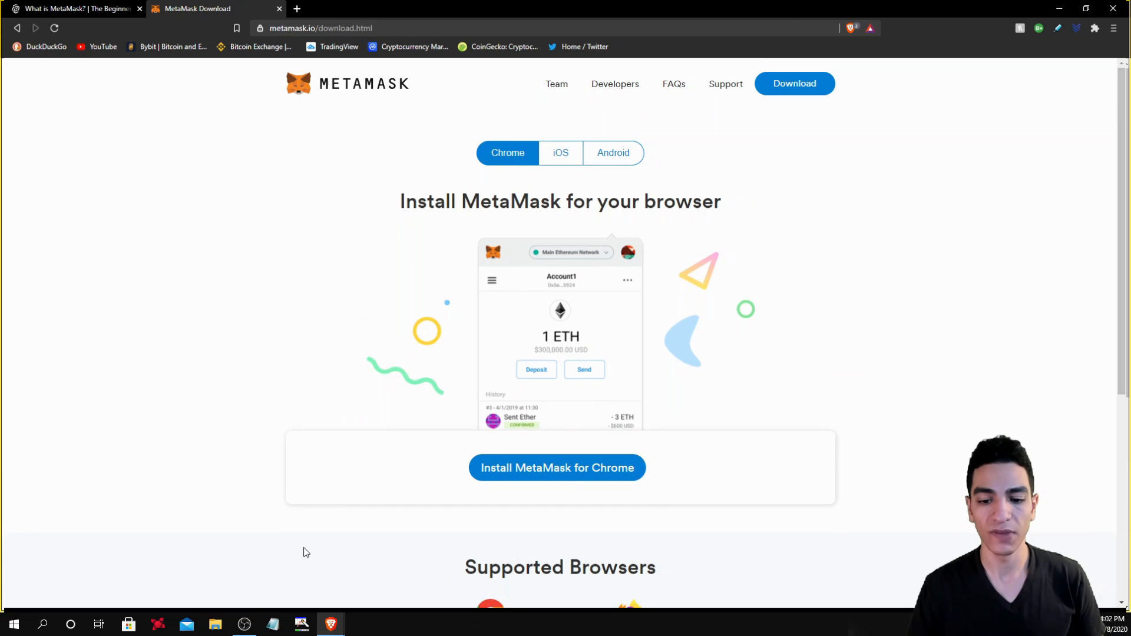
{"action": "left_click", "coordinate": [139, 9]}
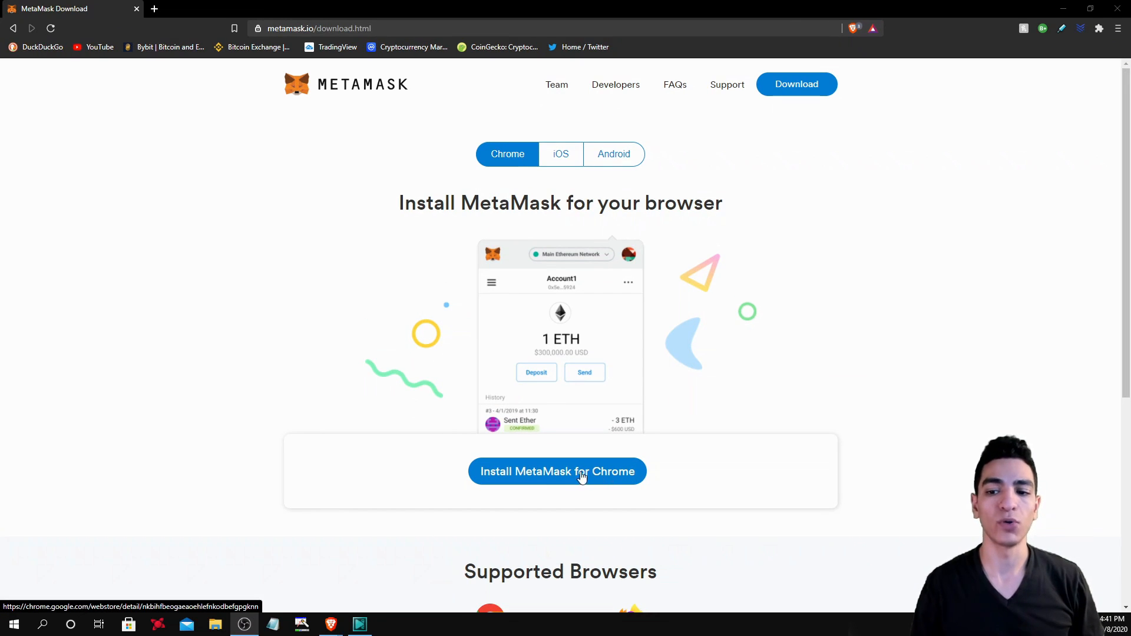
Install MetaMask for Chrome by adding the extension to Brave from the Chrome Web Store
{"action": "left_click", "coordinate": [556, 471]}
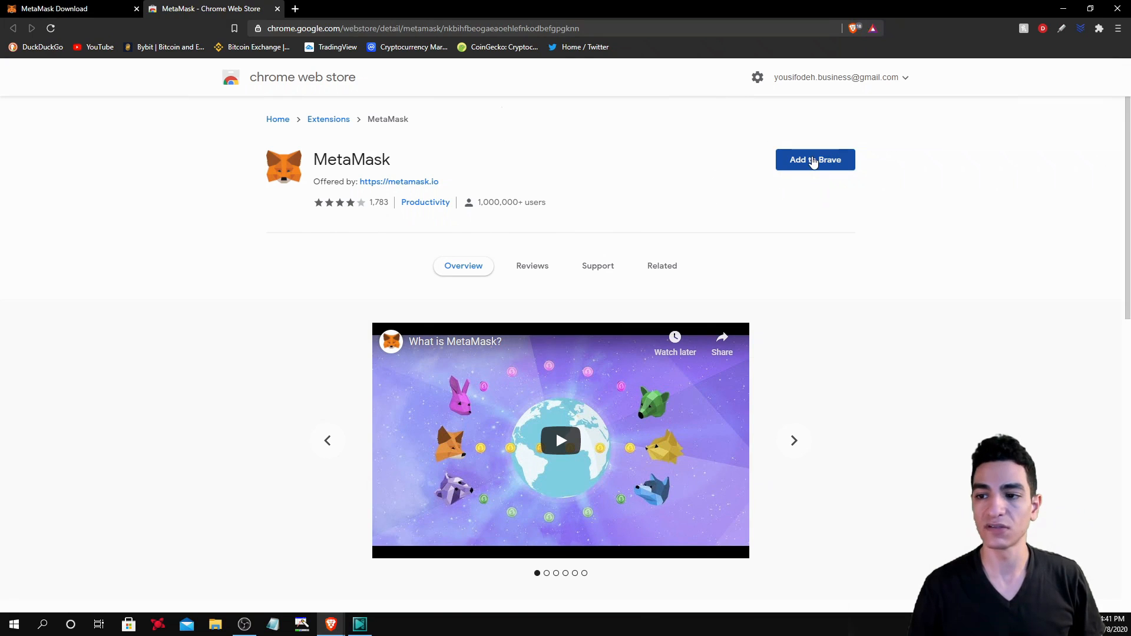
{"action": "left_click", "coordinate": [814, 159]}
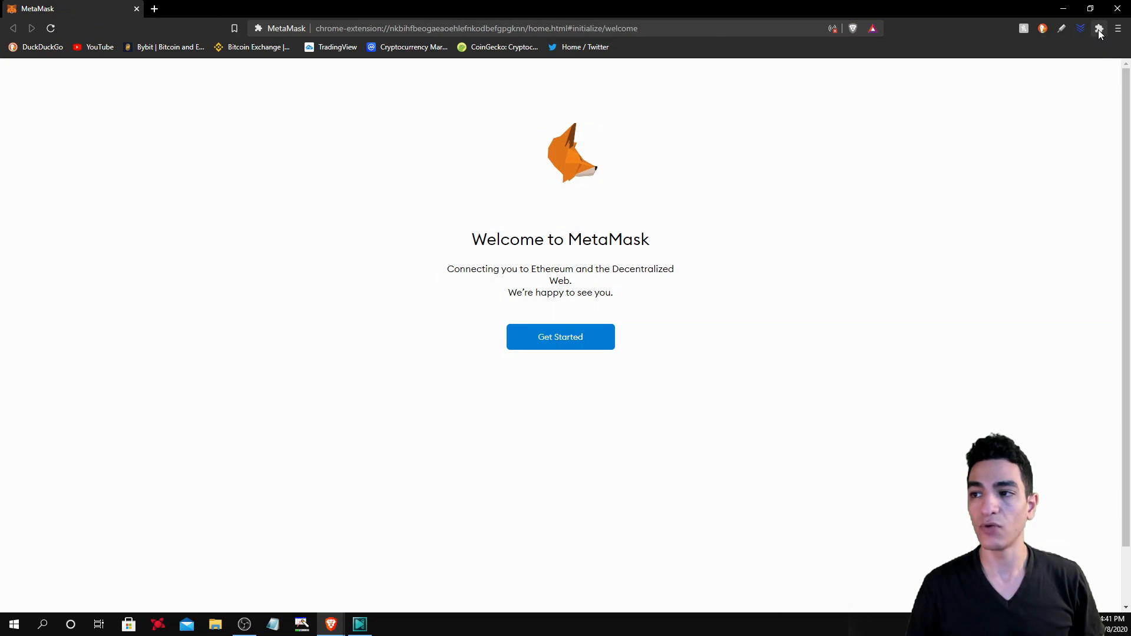
Pin the MetaMask extension and get started with wallet setup
{"action": "left_click", "coordinate": [1098, 29]}
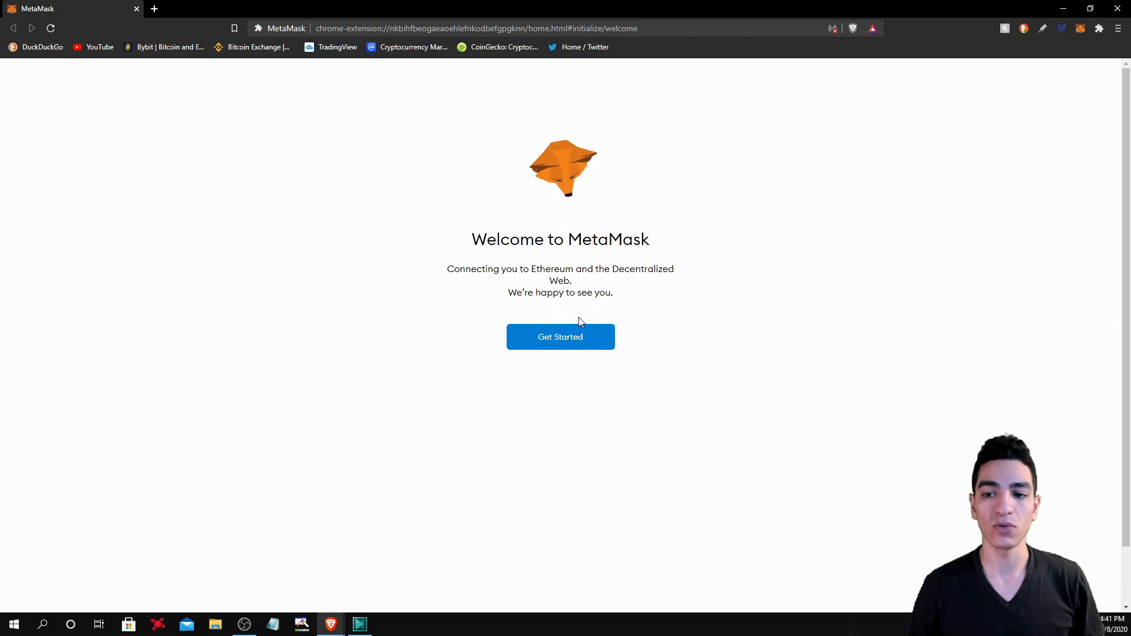
{"action": "left_click", "coordinate": [560, 337]}
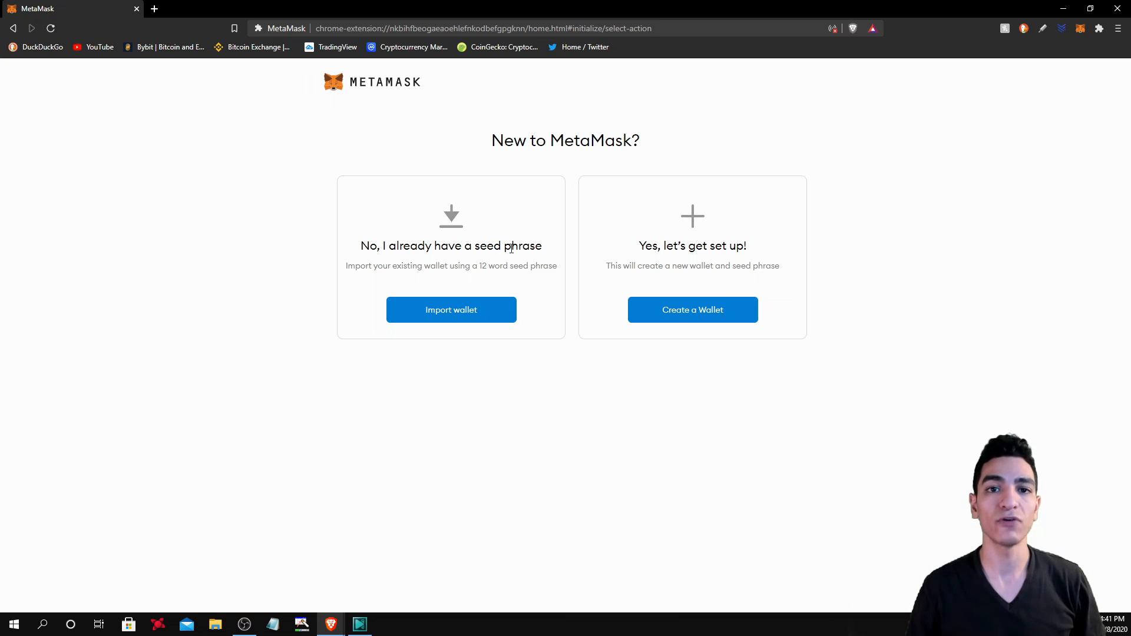
{"action": "mouse_move", "coordinate": [556, 251]}
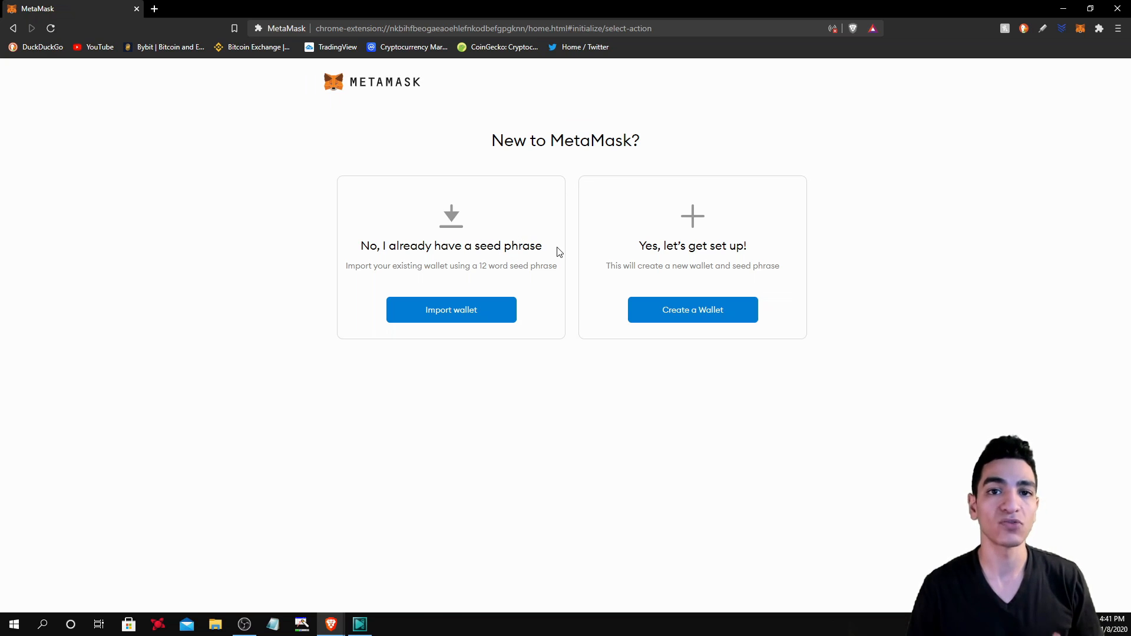
{"action": "mouse_move", "coordinate": [577, 264]}
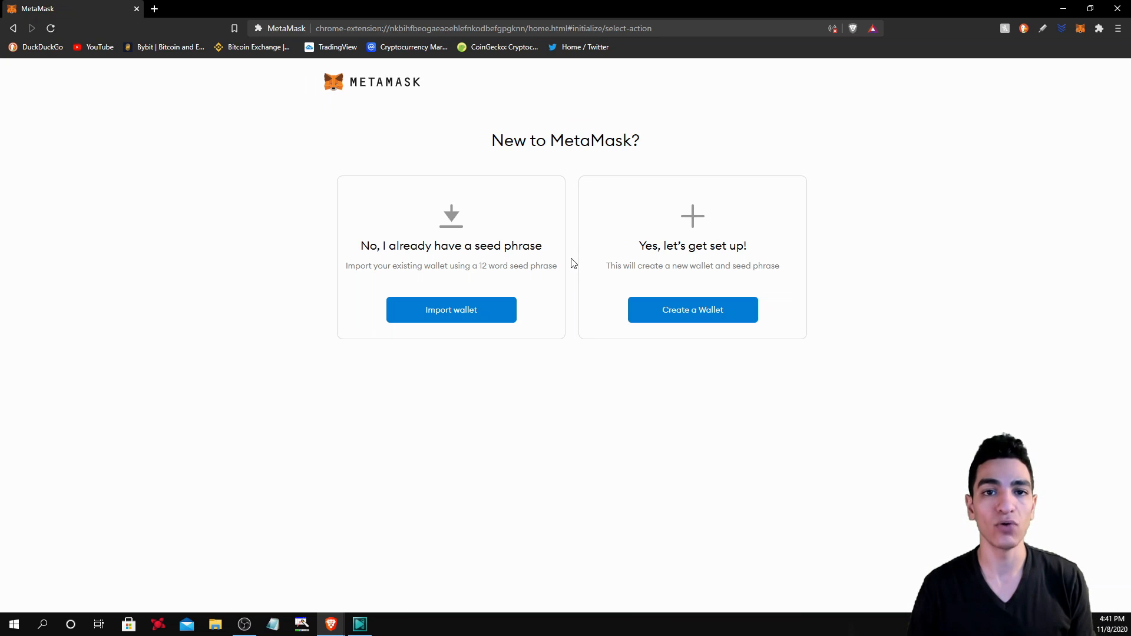
{"action": "mouse_move", "coordinate": [548, 282]}
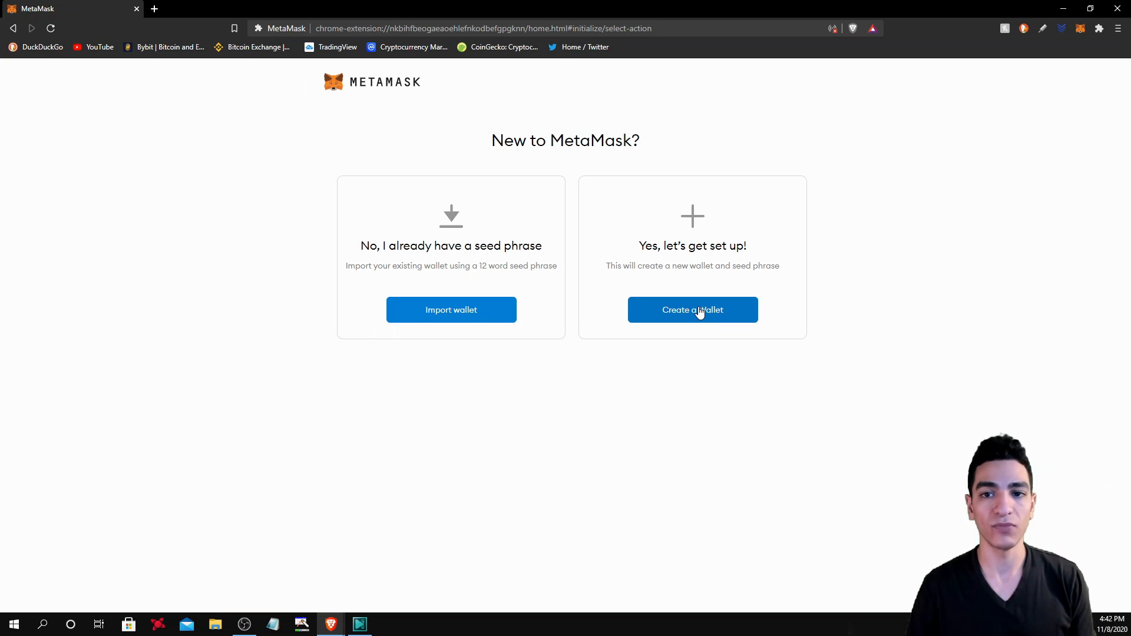
{"action": "mouse_move", "coordinate": [692, 317]}
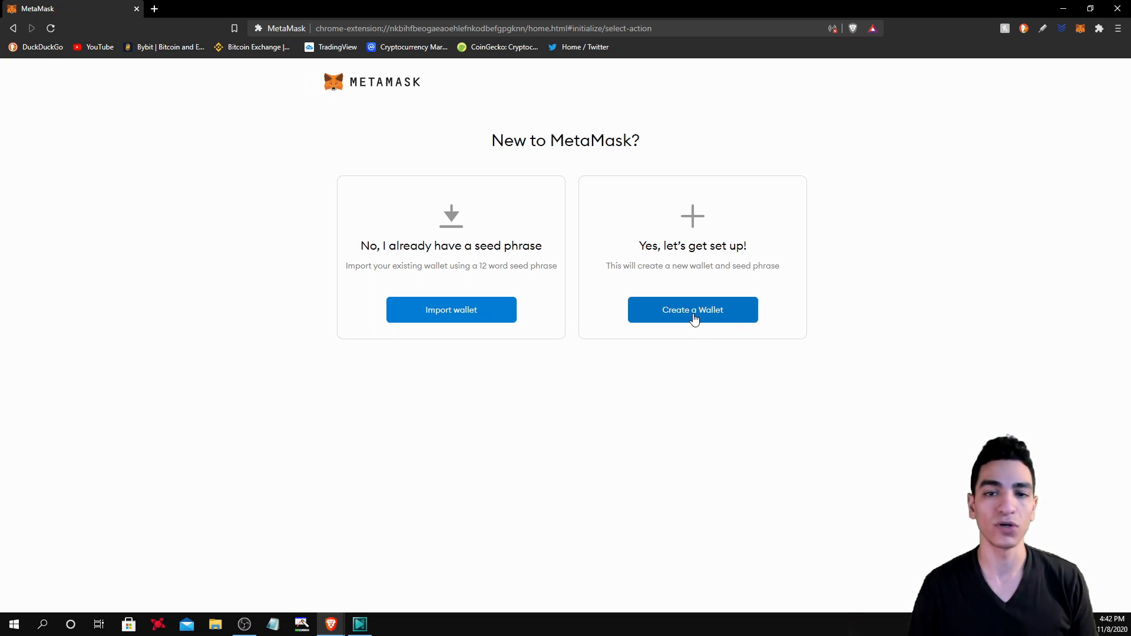
Create a new wallet, agreeing to usage data sharing and the Terms of Use with a new password
{"action": "left_click", "coordinate": [691, 310]}
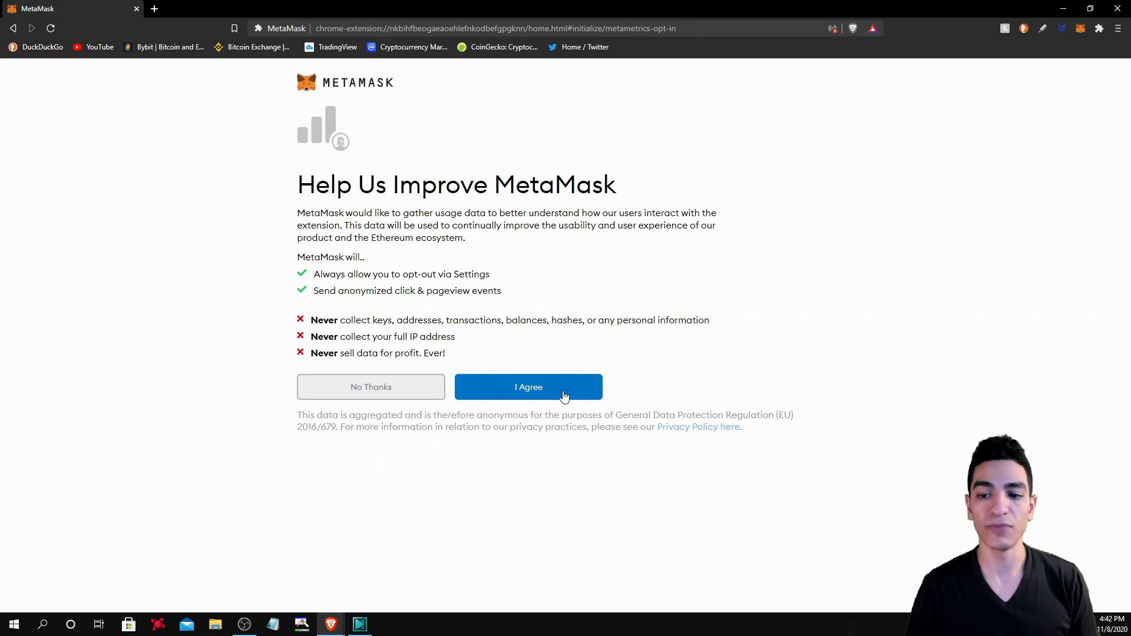
{"action": "left_click", "coordinate": [528, 386]}
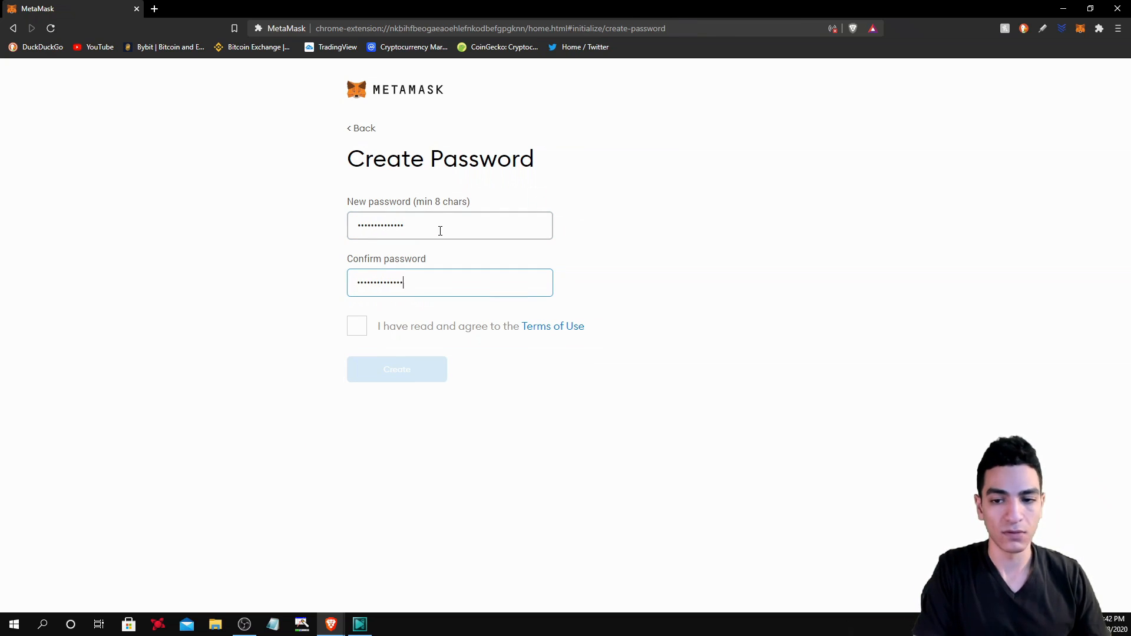
{"action": "left_click", "coordinate": [356, 325]}
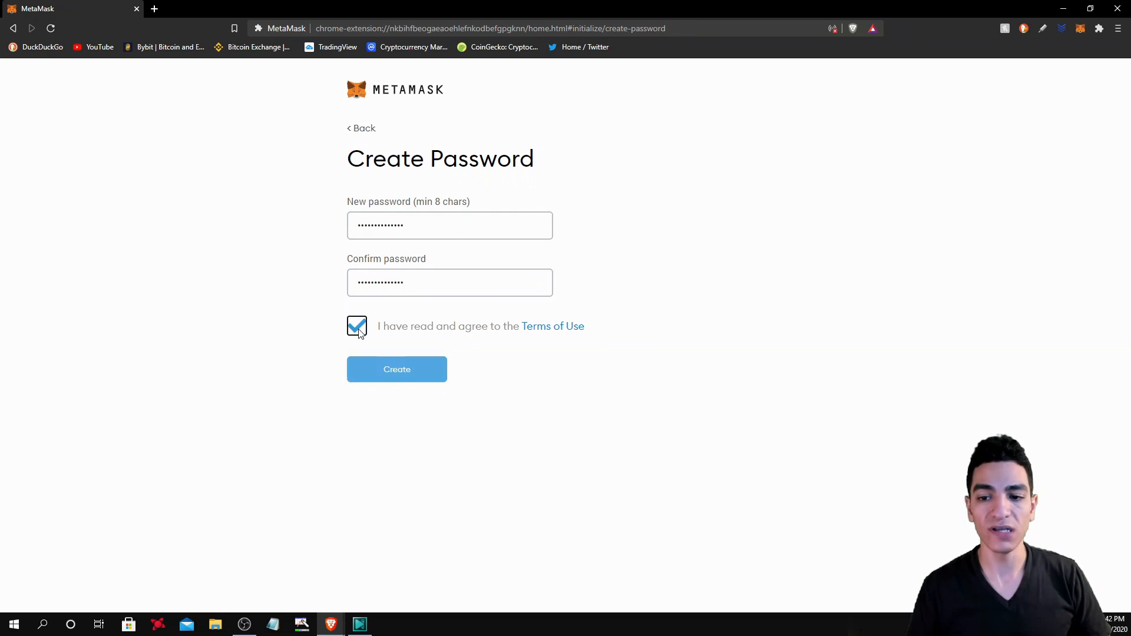
{"action": "left_click", "coordinate": [396, 369]}
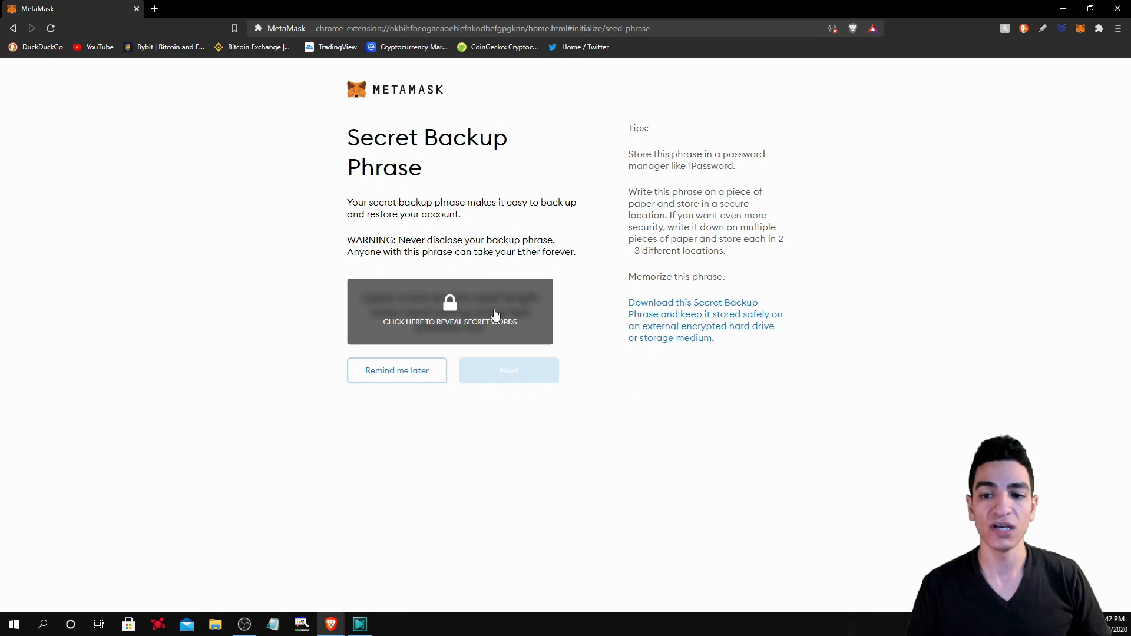
{"action": "mouse_move", "coordinate": [428, 173]}
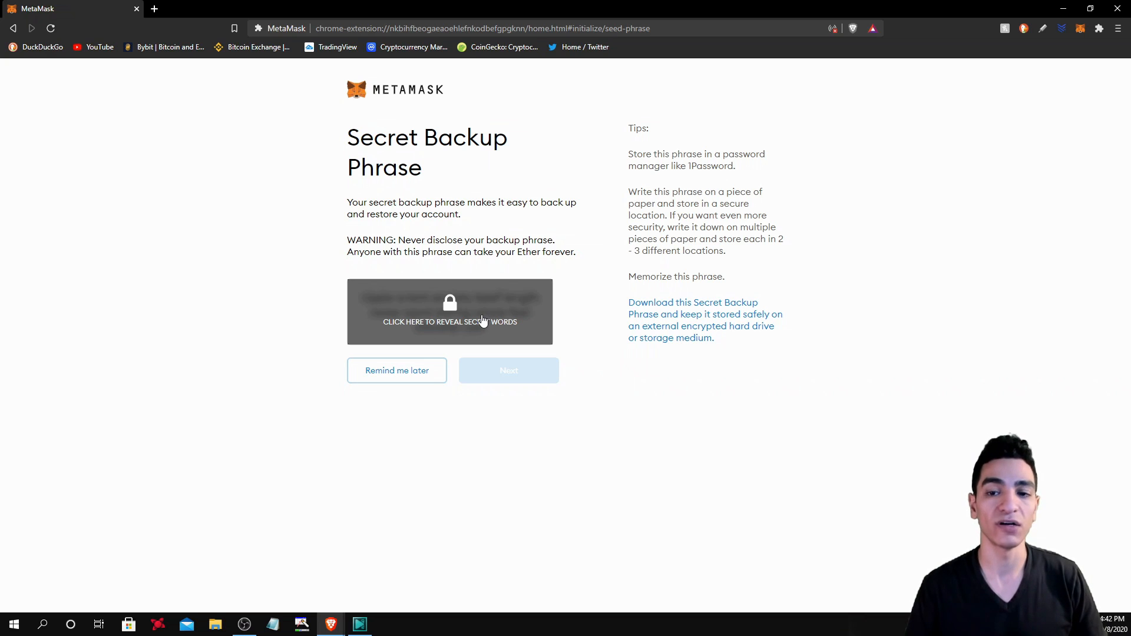
{"action": "mouse_move", "coordinate": [555, 322]}
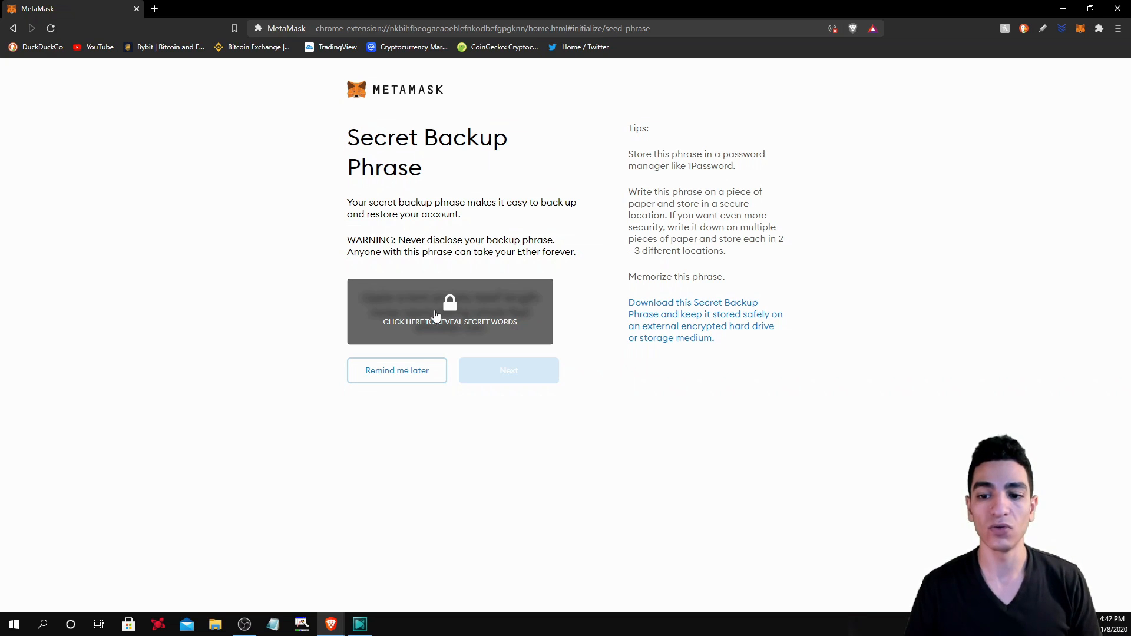
Reveal the twelve-word secret backup phrase and continue to confirming it
{"action": "left_click", "coordinate": [449, 312]}
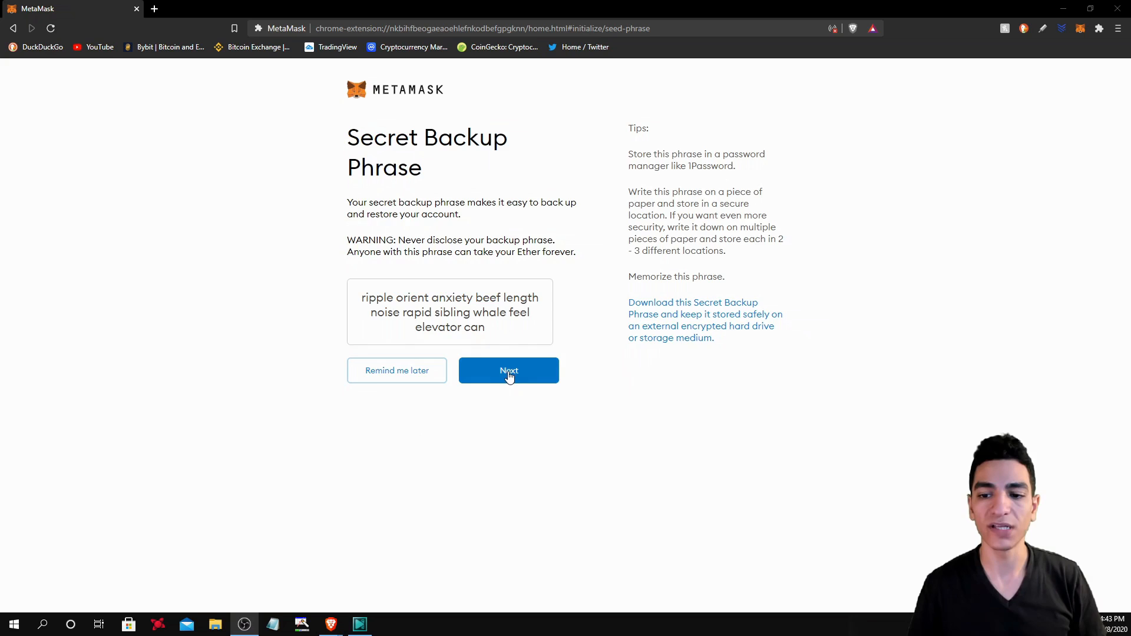
{"action": "left_click", "coordinate": [507, 370]}
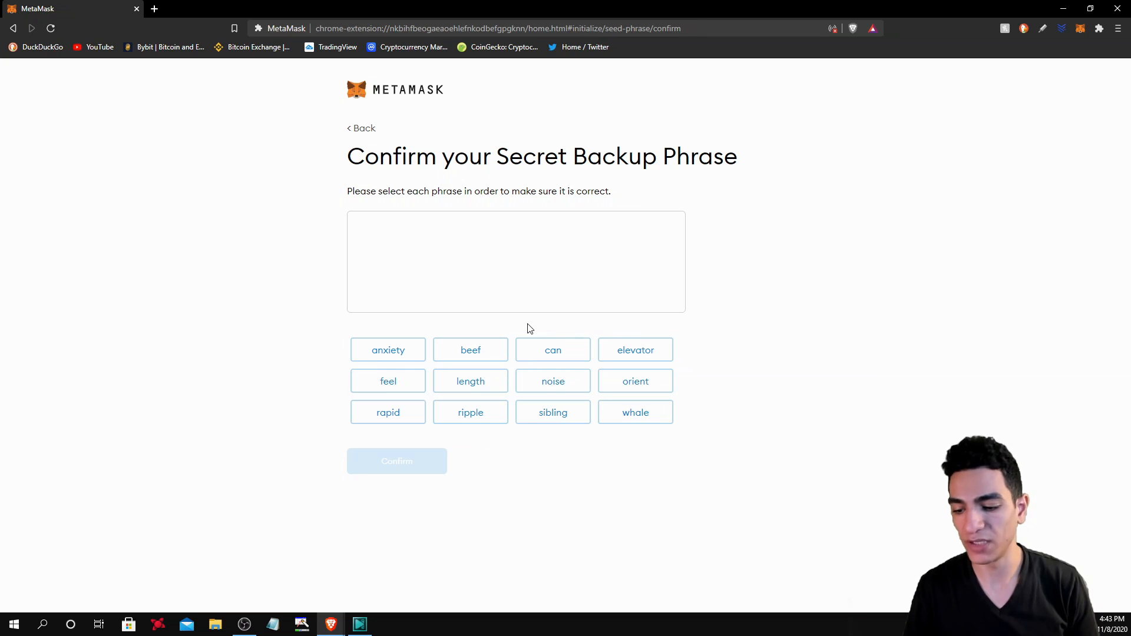
{"action": "left_click", "coordinate": [469, 412]}
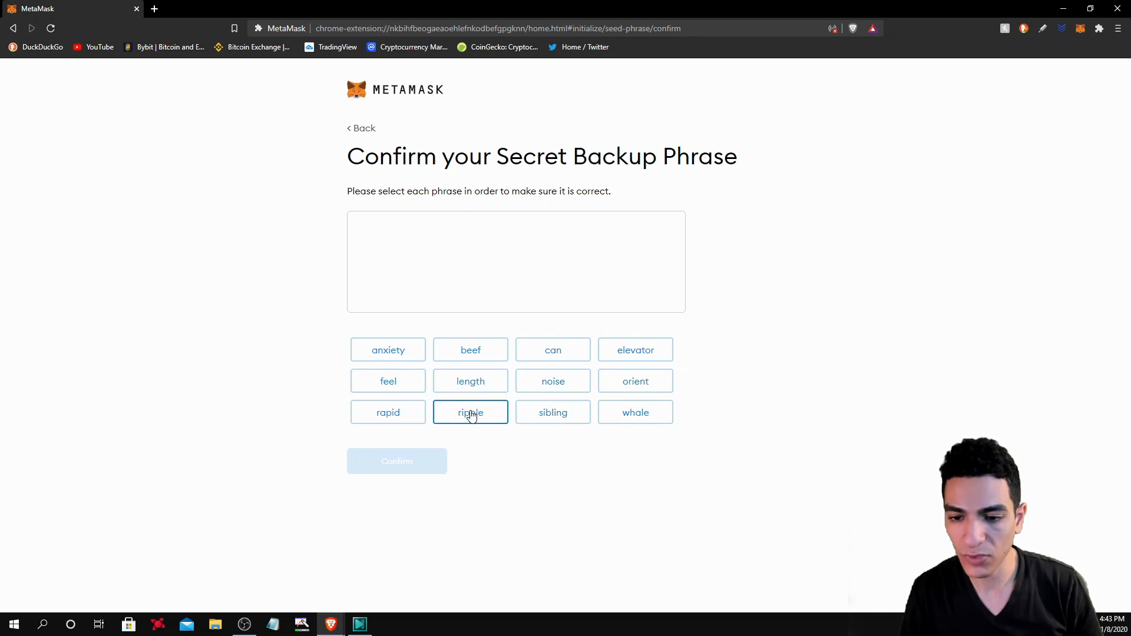
{"action": "left_click", "coordinate": [469, 412]}
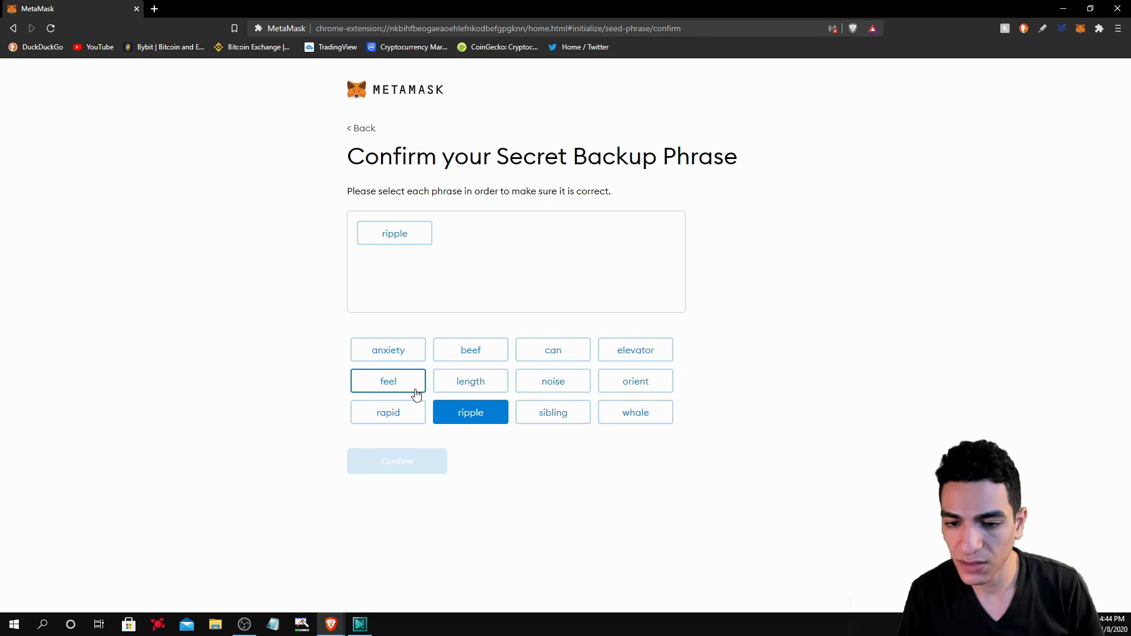
{"action": "mouse_move", "coordinate": [628, 402]}
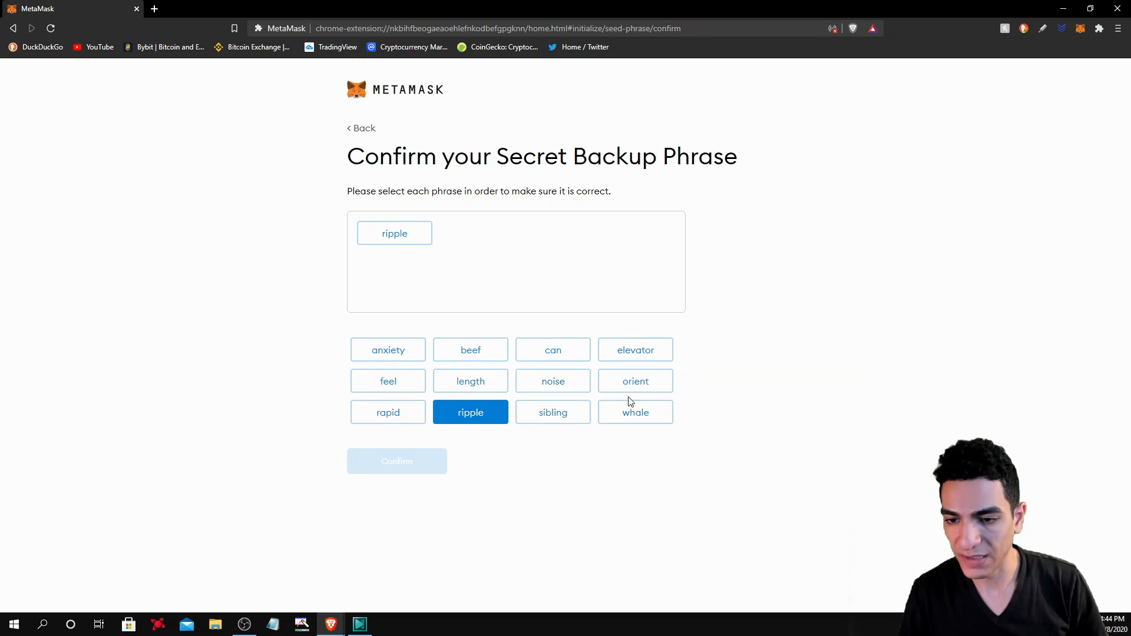
{"action": "left_click", "coordinate": [388, 349]}
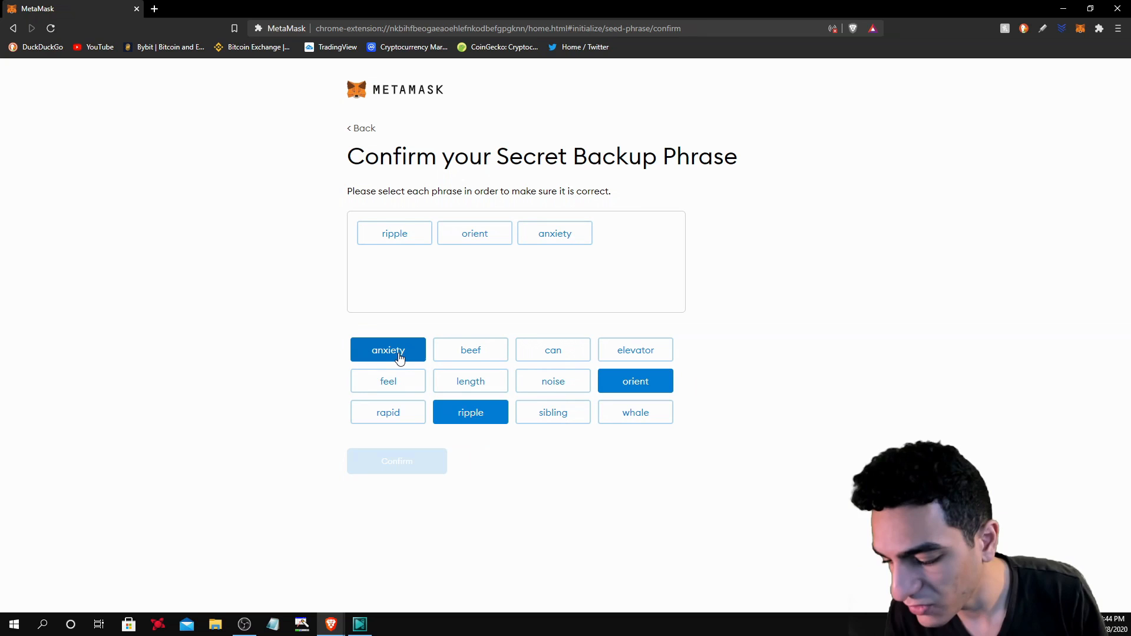
{"action": "mouse_move", "coordinate": [466, 370]}
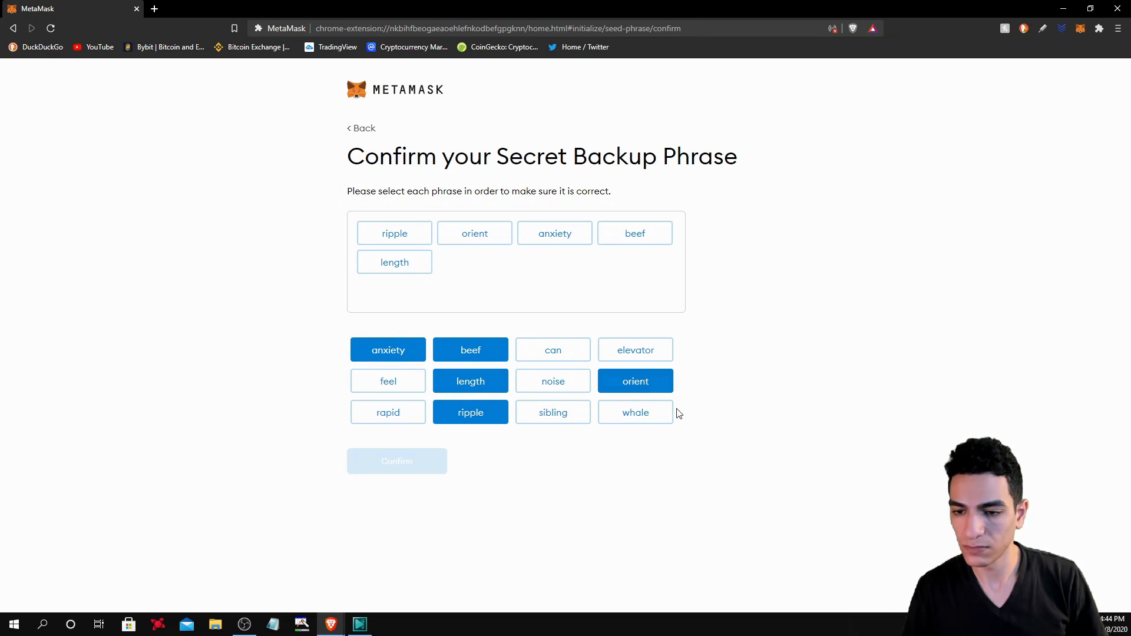
{"action": "left_click", "coordinate": [552, 381]}
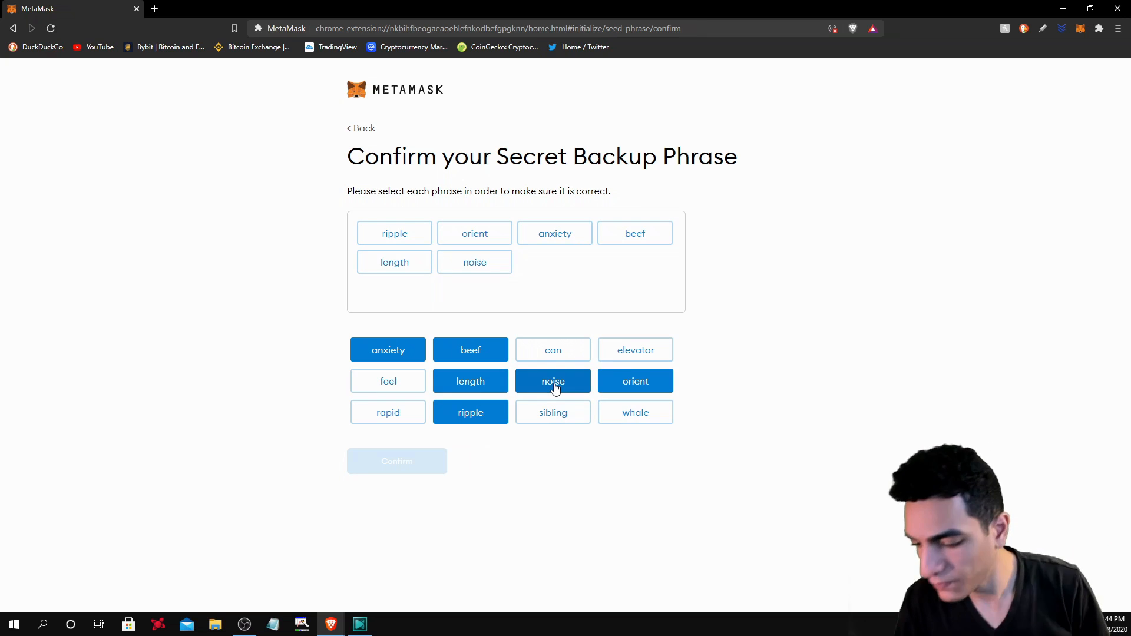
{"action": "mouse_move", "coordinate": [555, 378]}
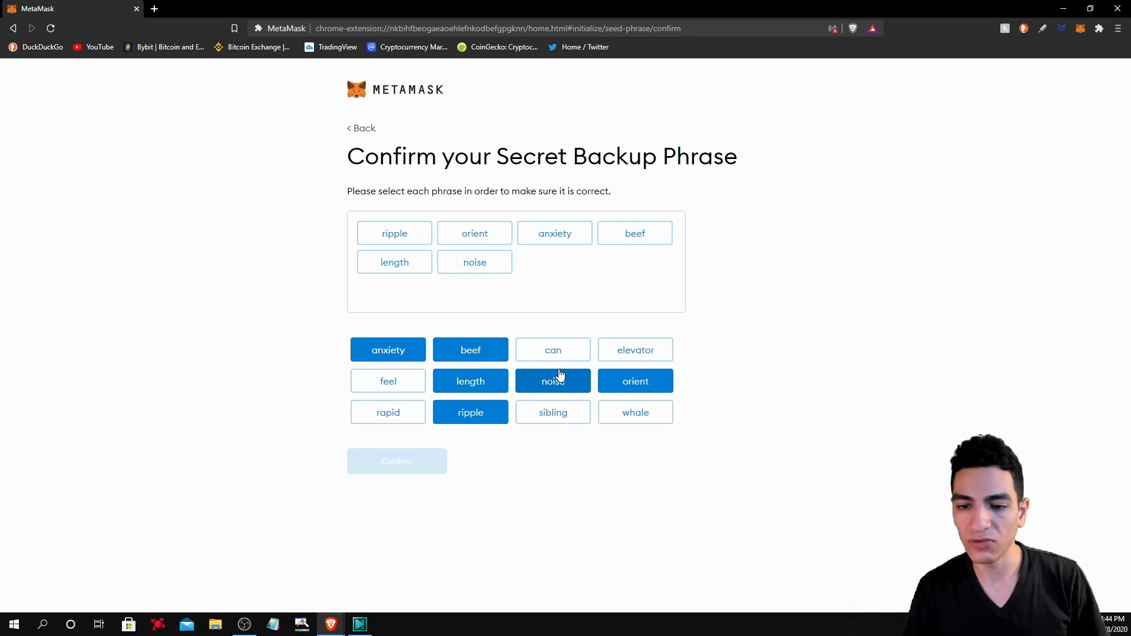
{"action": "left_click", "coordinate": [388, 411]}
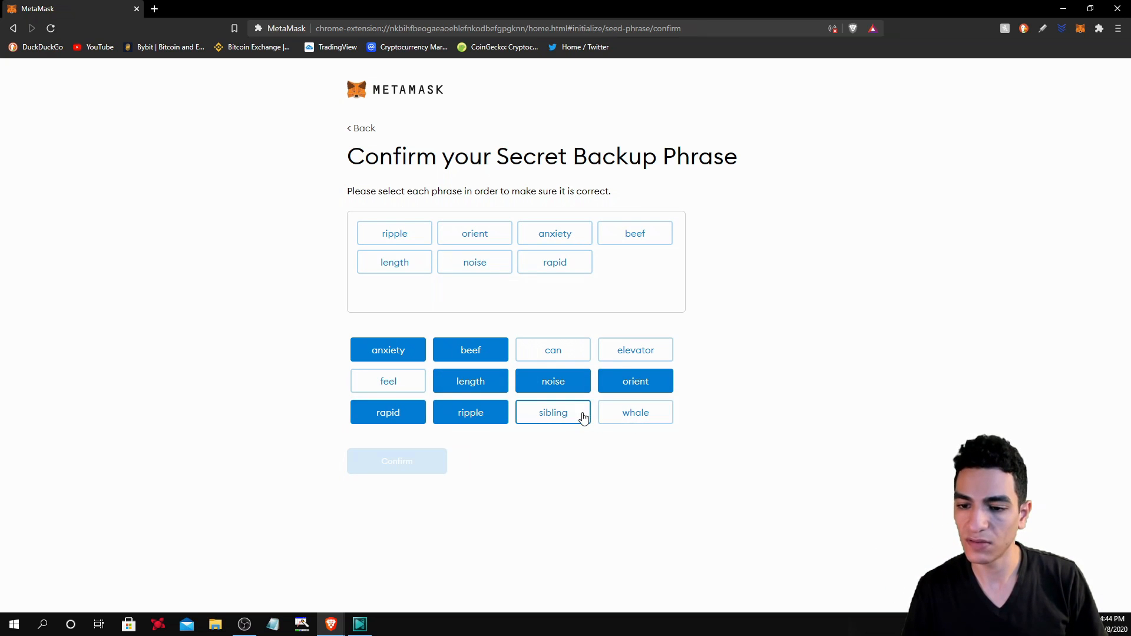
{"action": "left_click", "coordinate": [552, 411]}
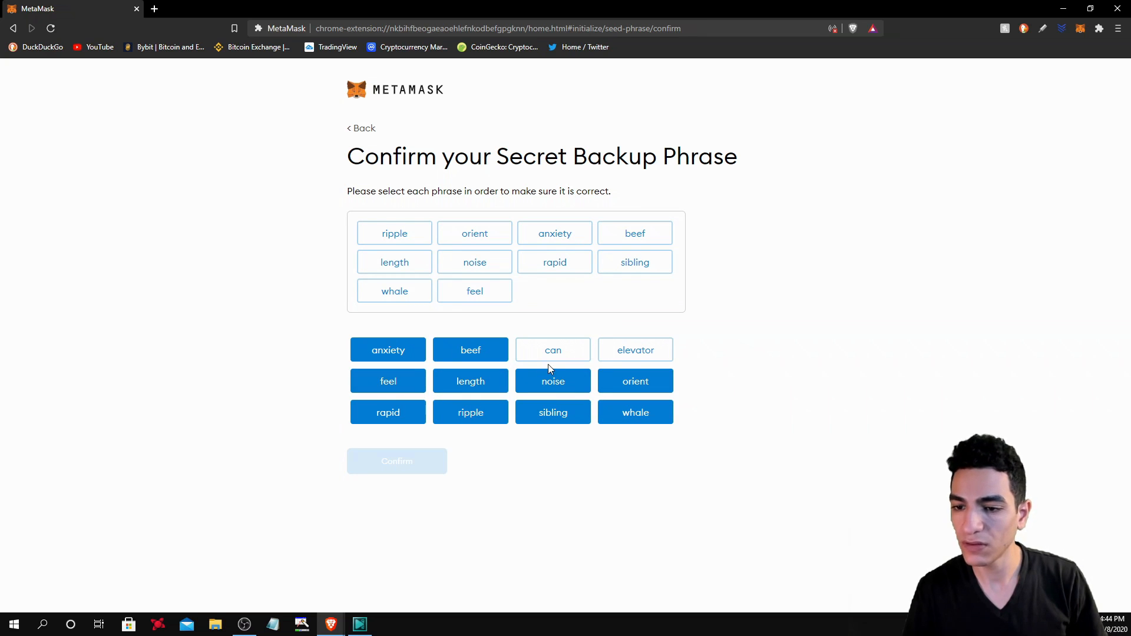
{"action": "left_click", "coordinate": [635, 349]}
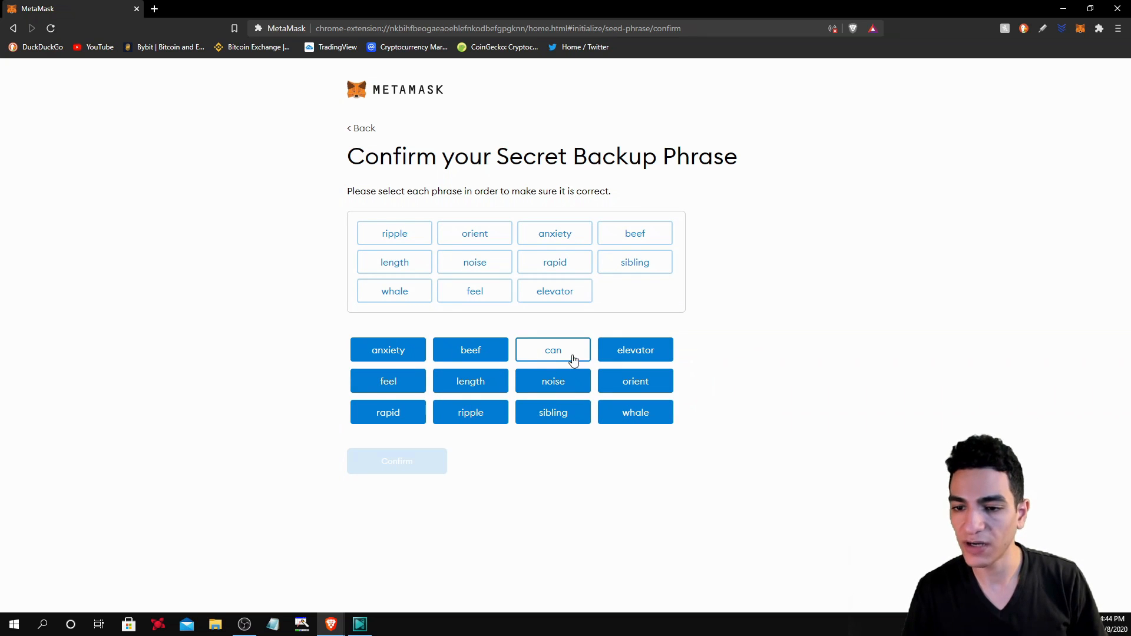
{"action": "left_click", "coordinate": [552, 350]}
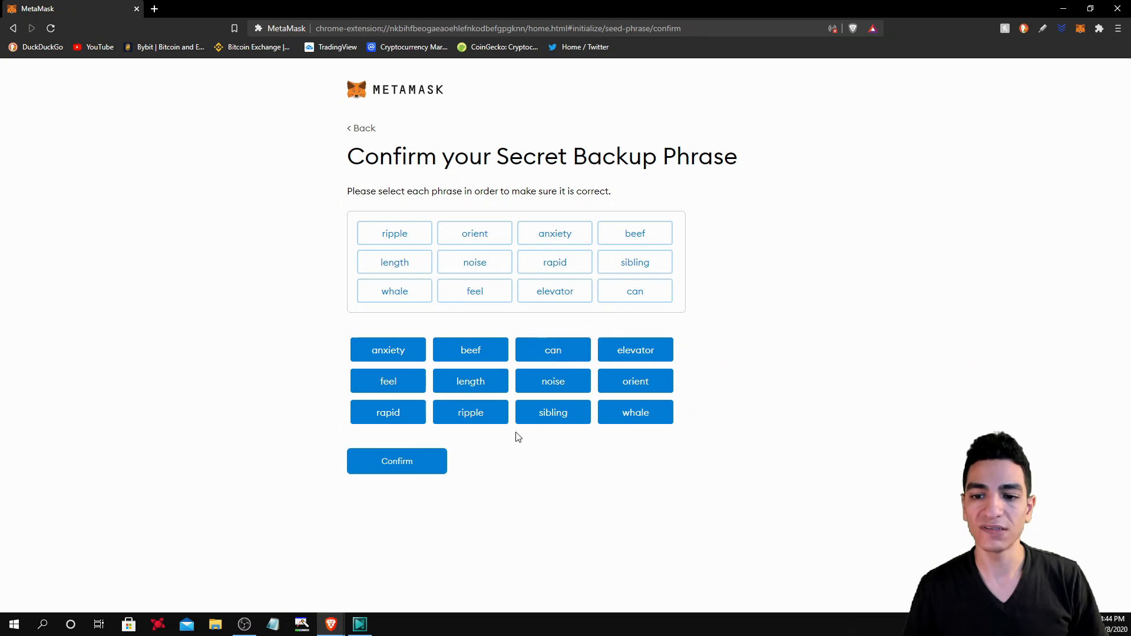
{"action": "left_click", "coordinate": [396, 460]}
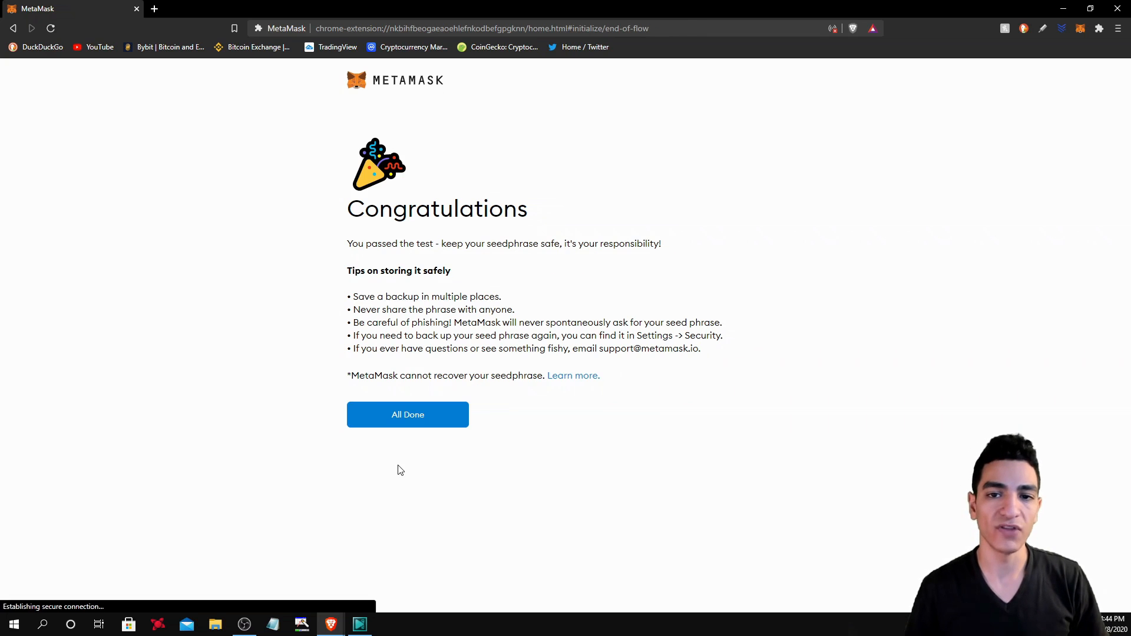
Finish onboarding, briefly view the Swap screen, and return to the Account 1 dashboard with 0 ETH
{"action": "left_click", "coordinate": [406, 414]}
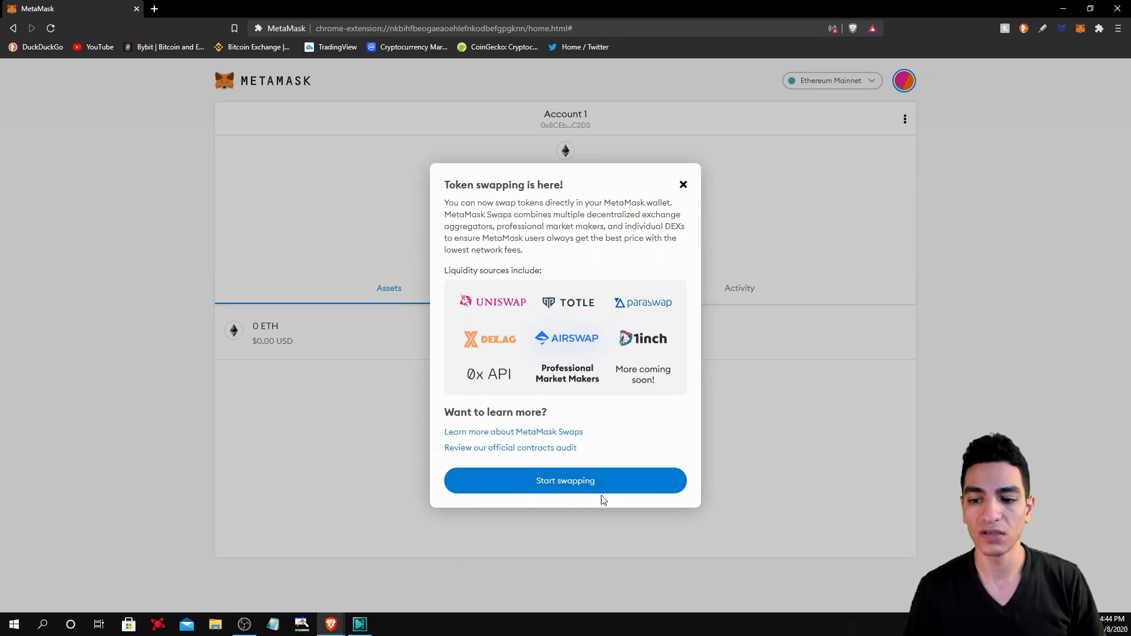
{"action": "left_click", "coordinate": [565, 480]}
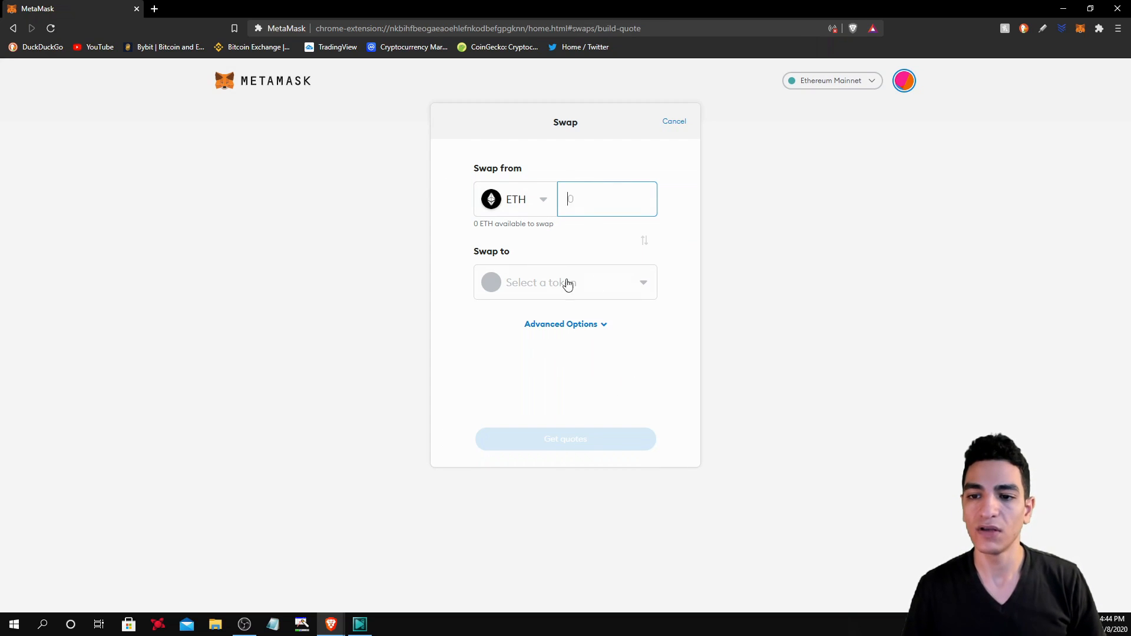
{"action": "mouse_move", "coordinate": [682, 131]}
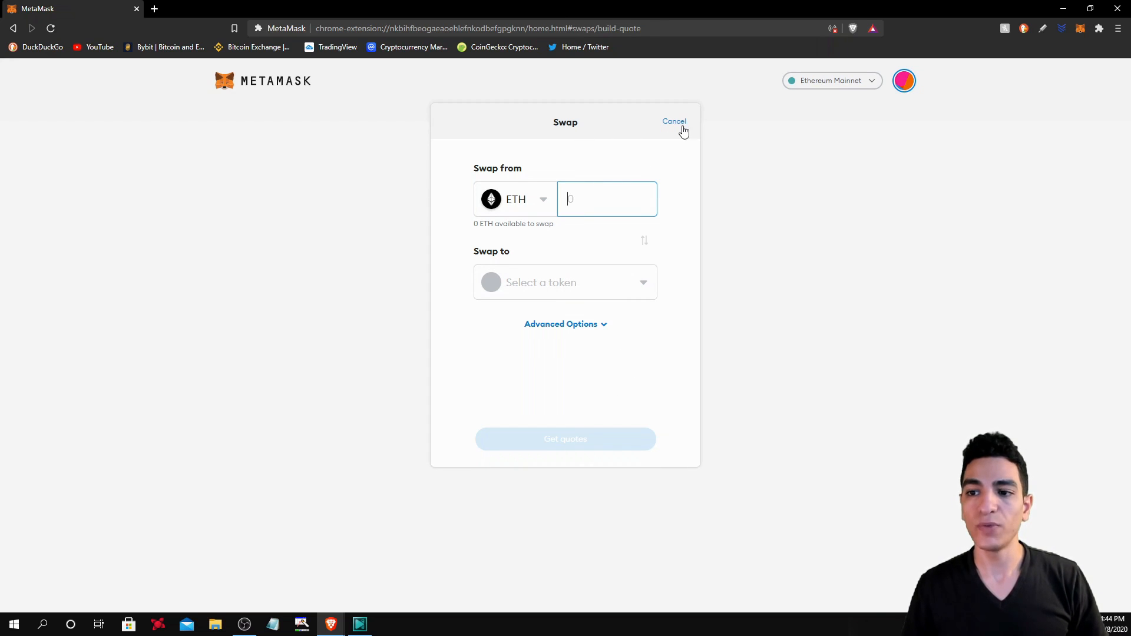
{"action": "mouse_move", "coordinate": [580, 307]}
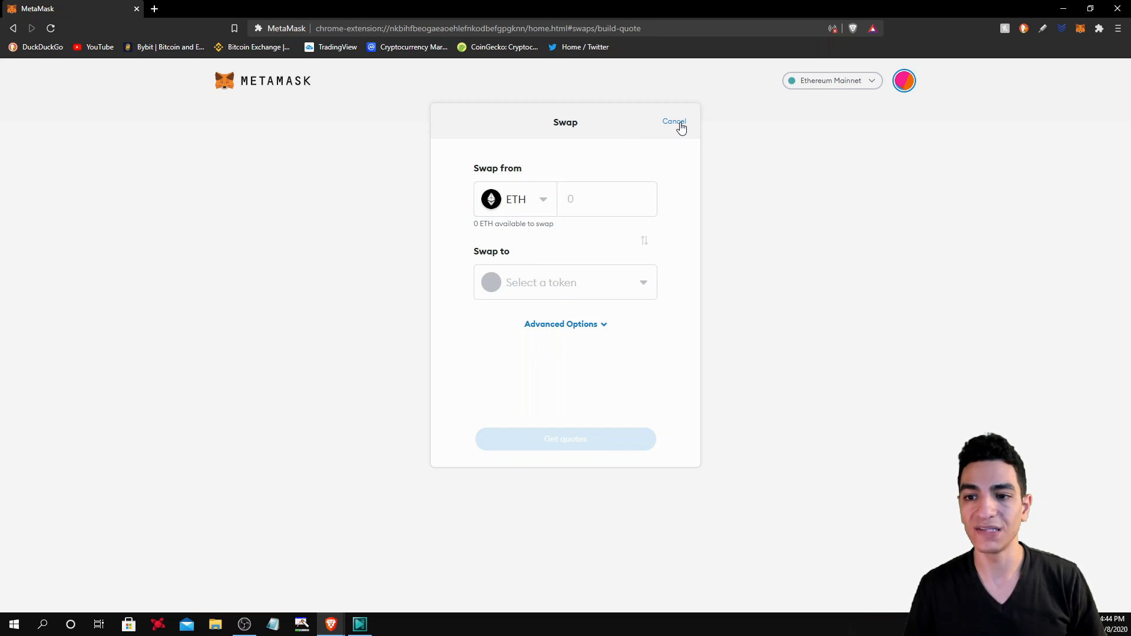
{"action": "left_click", "coordinate": [672, 121]}
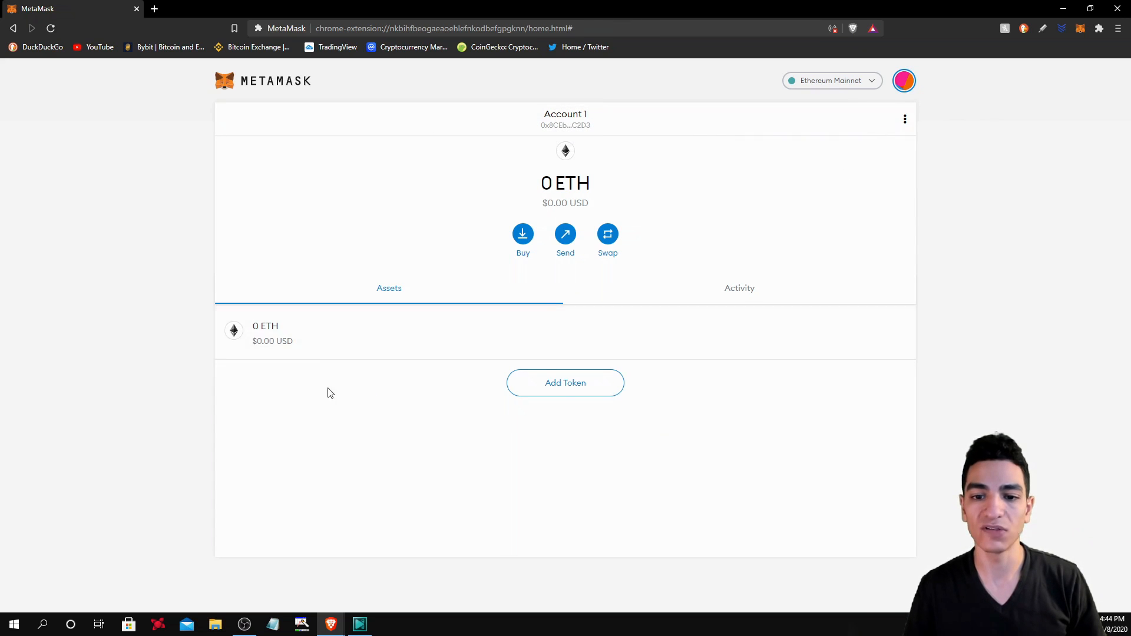
{"action": "mouse_move", "coordinate": [904, 81]}
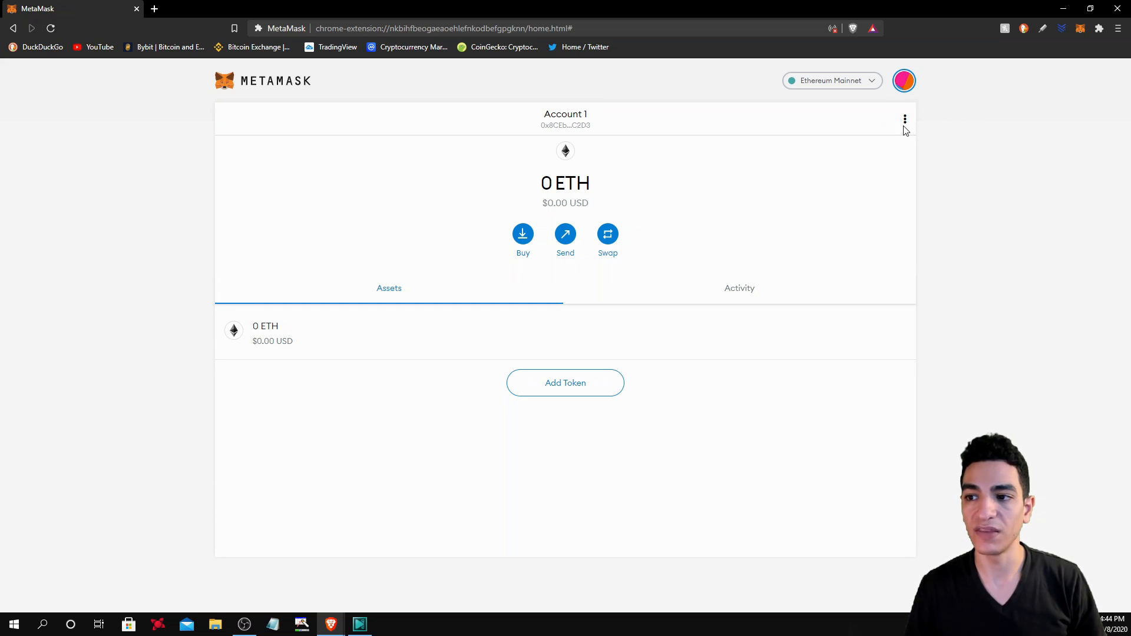
{"action": "mouse_move", "coordinate": [904, 119]}
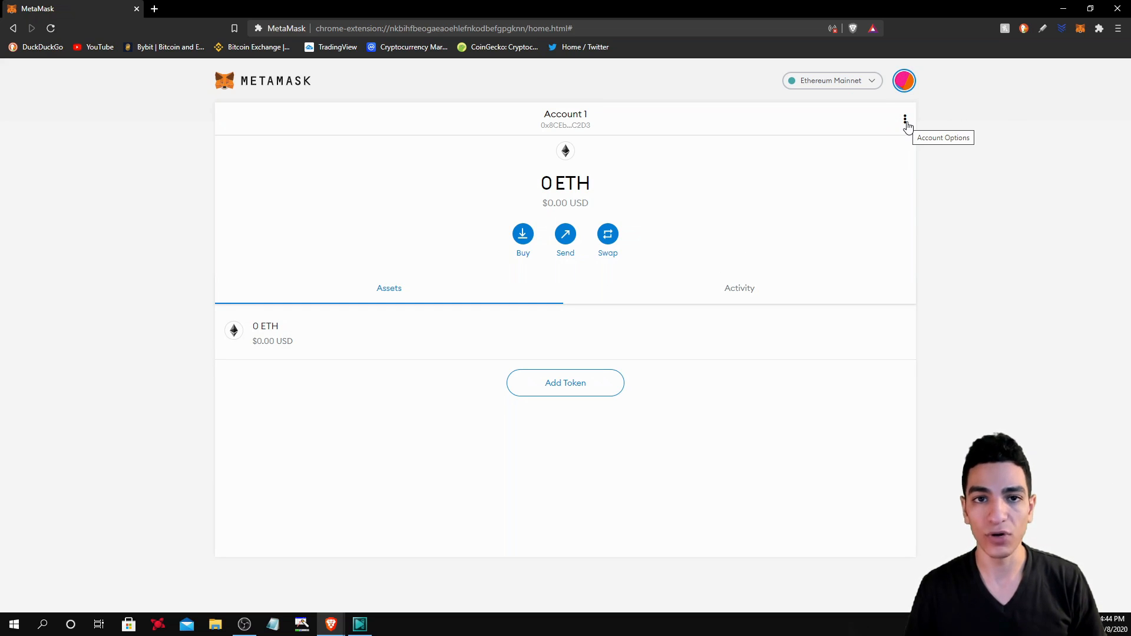
{"action": "left_click", "coordinate": [904, 118]}
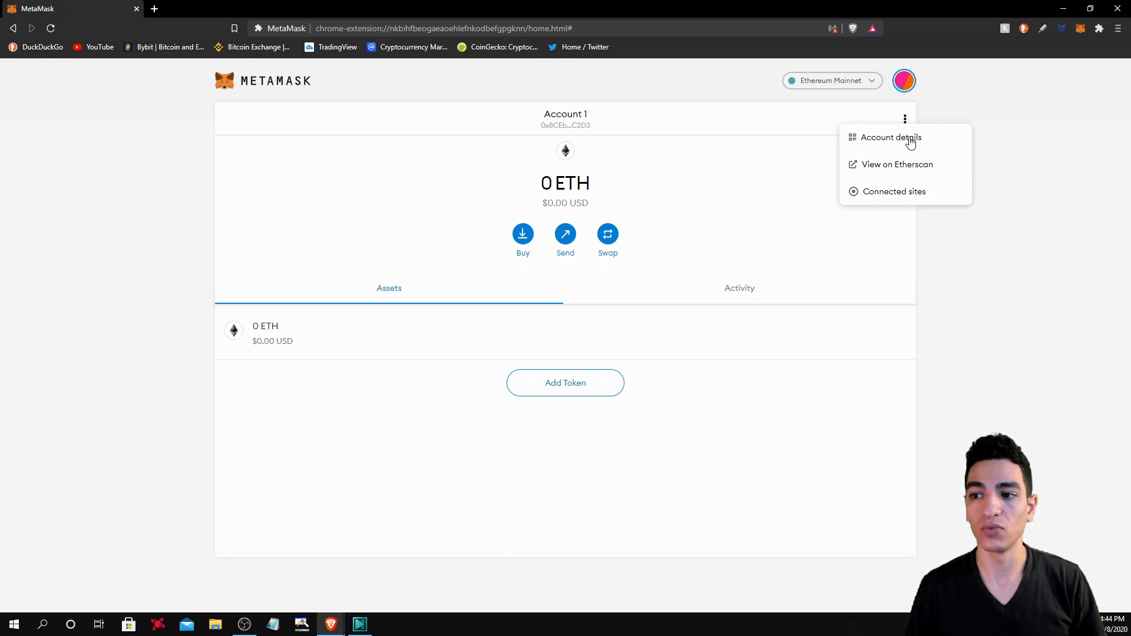
{"action": "mouse_move", "coordinate": [837, 146]}
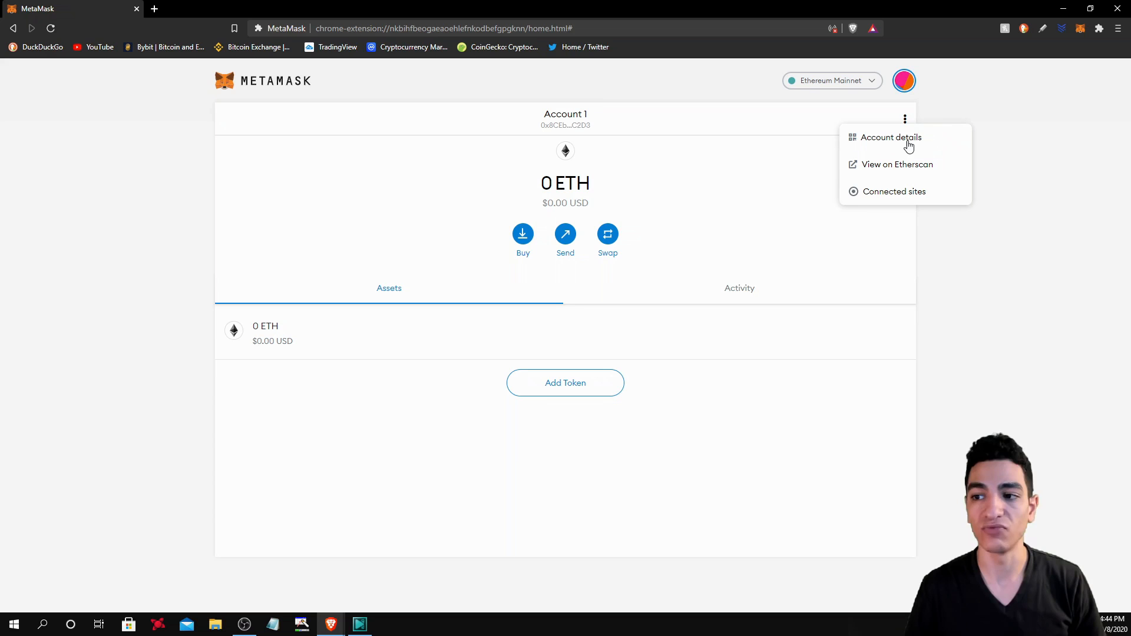
{"action": "mouse_move", "coordinate": [916, 168]}
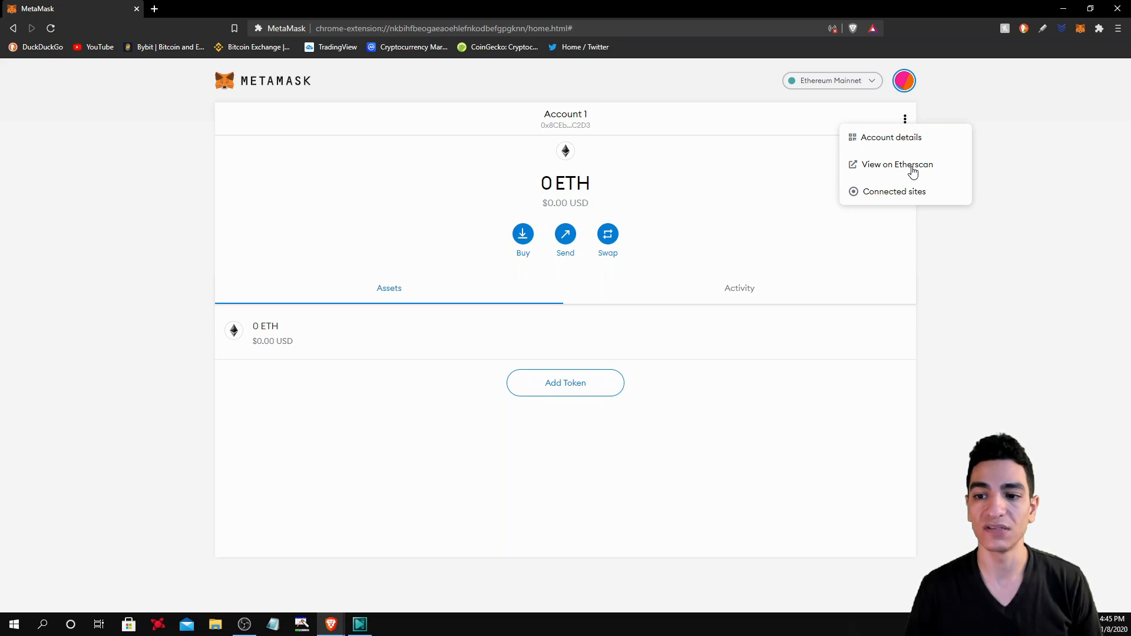
{"action": "left_click", "coordinate": [706, 212]}
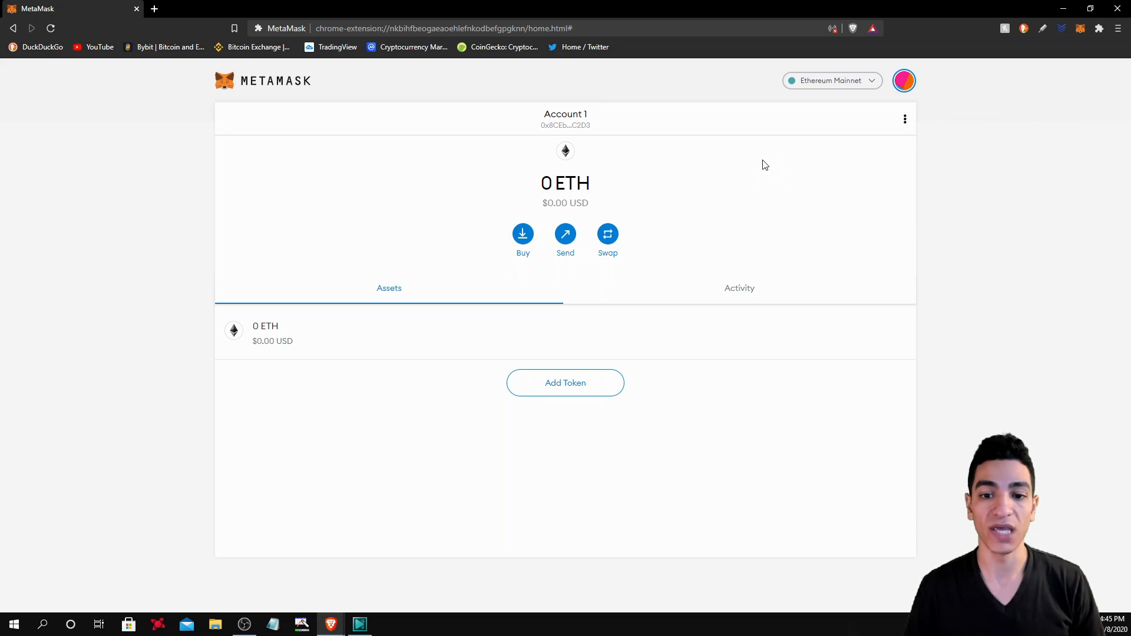
{"action": "mouse_move", "coordinate": [584, 126]}
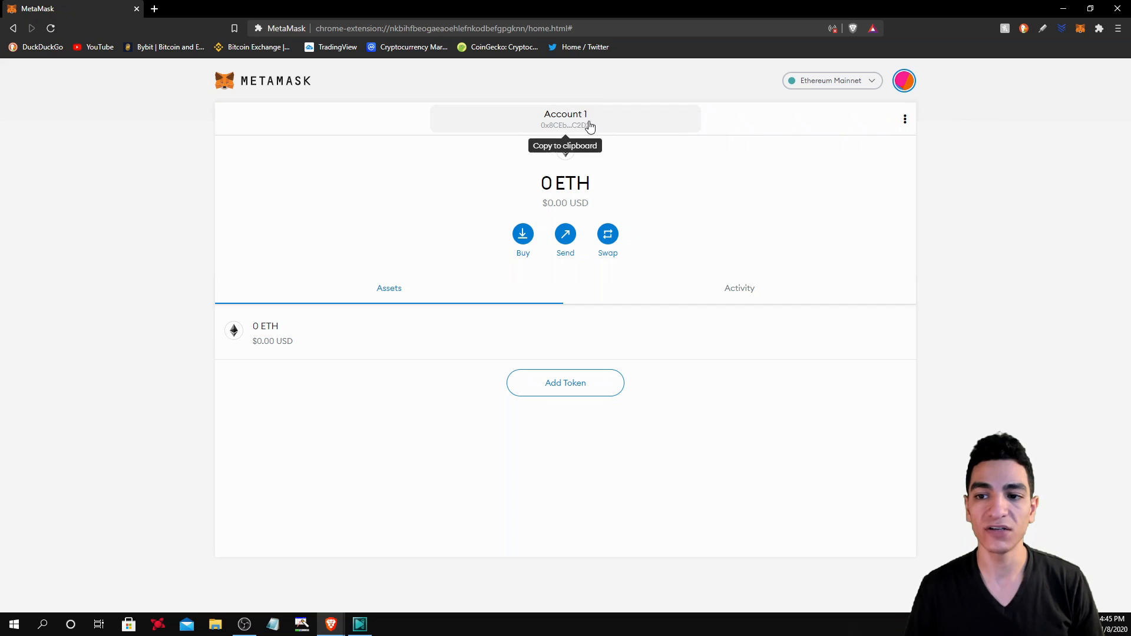
{"action": "left_click", "coordinate": [565, 119]}
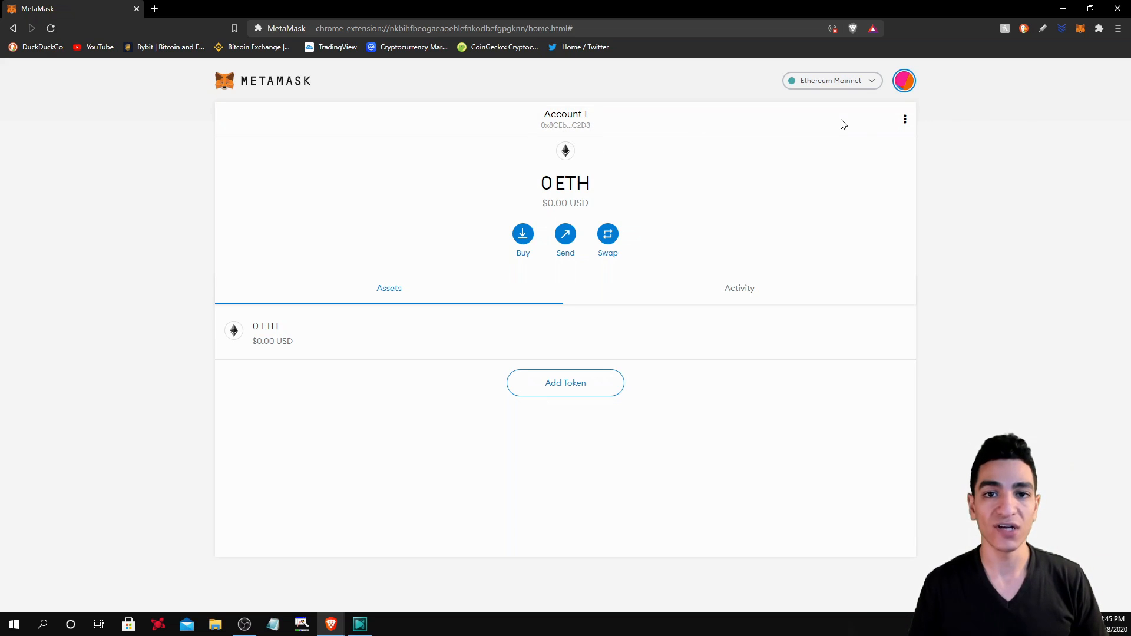
{"action": "mouse_move", "coordinate": [901, 122]}
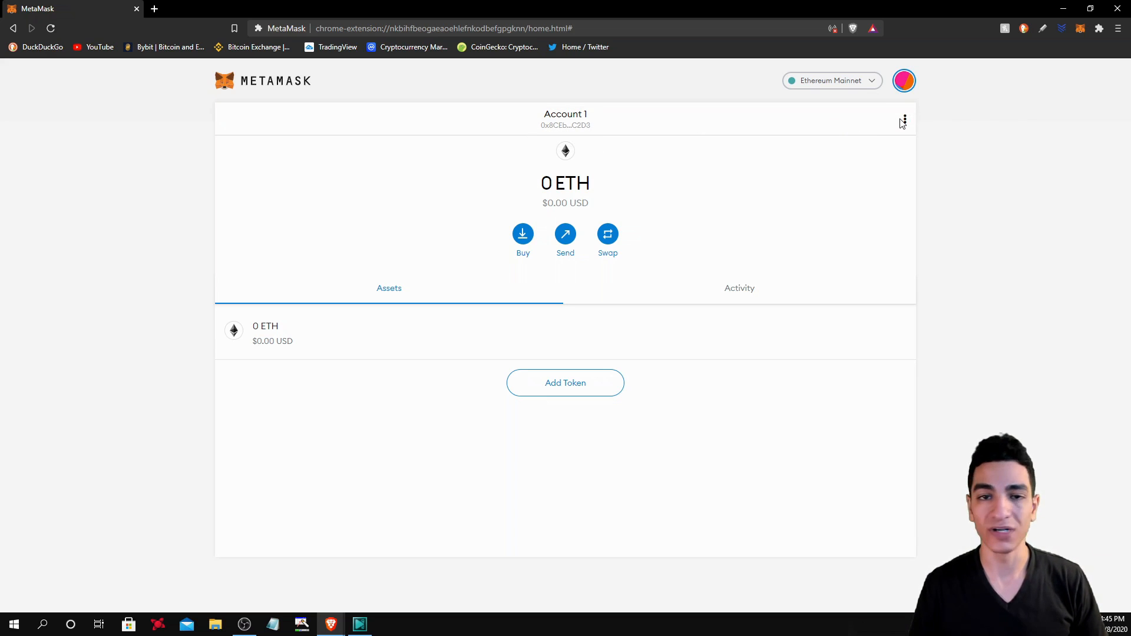
{"action": "mouse_move", "coordinate": [903, 120]}
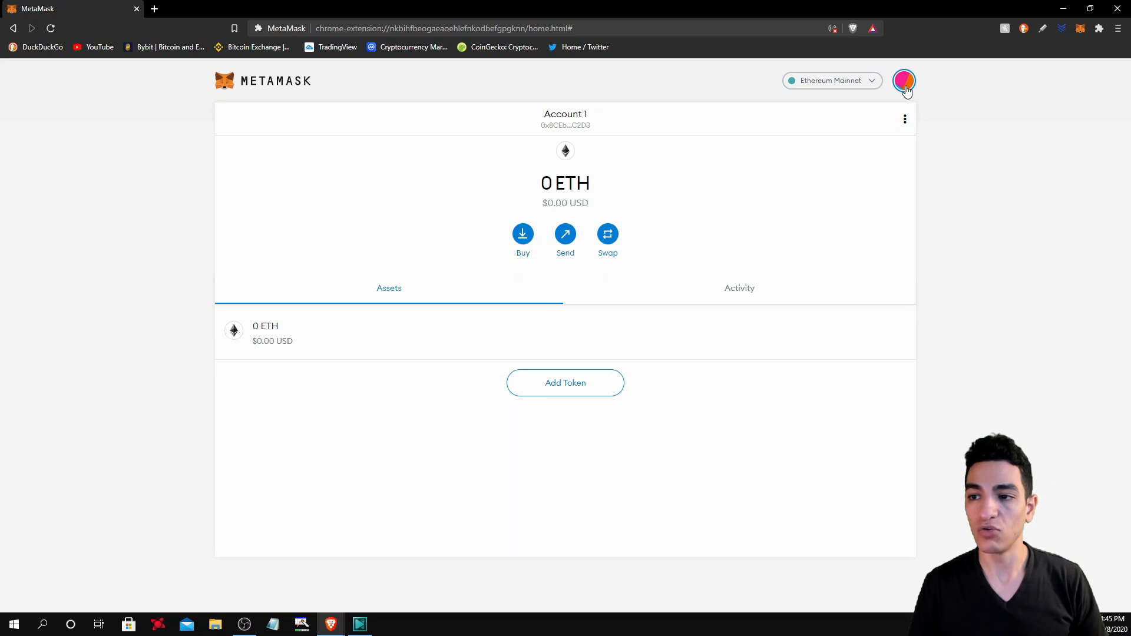
Go to Connect Hardware Wallet from the My Accounts menu
{"action": "left_click", "coordinate": [903, 80]}
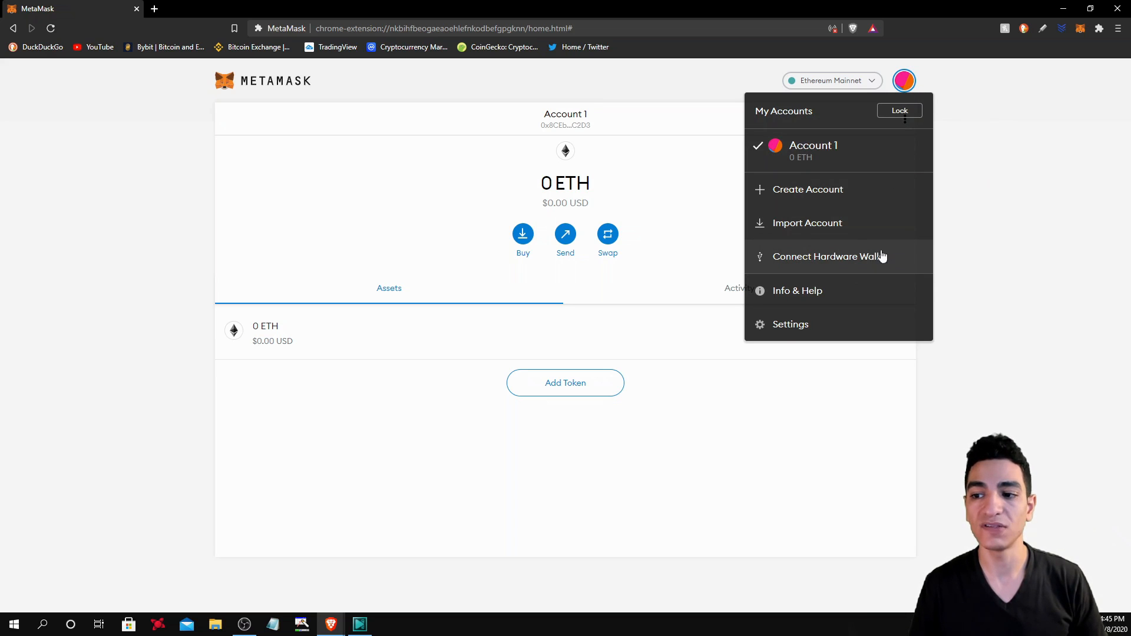
{"action": "left_click", "coordinate": [829, 256]}
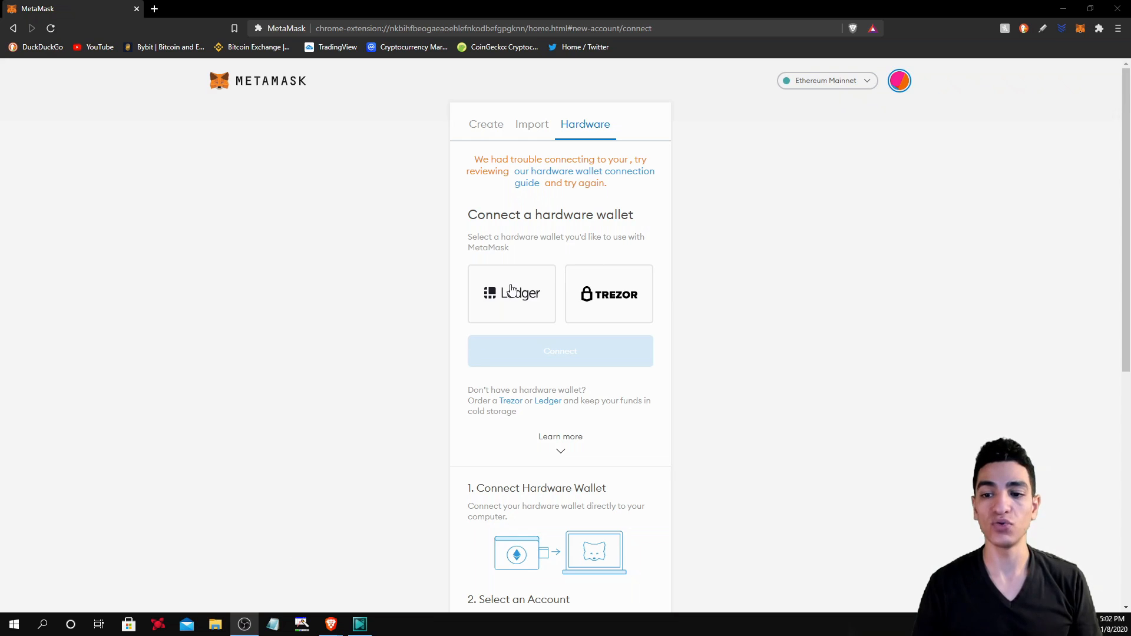
Choose Ledger as the hardware wallet type to connect
{"action": "left_click", "coordinate": [511, 293]}
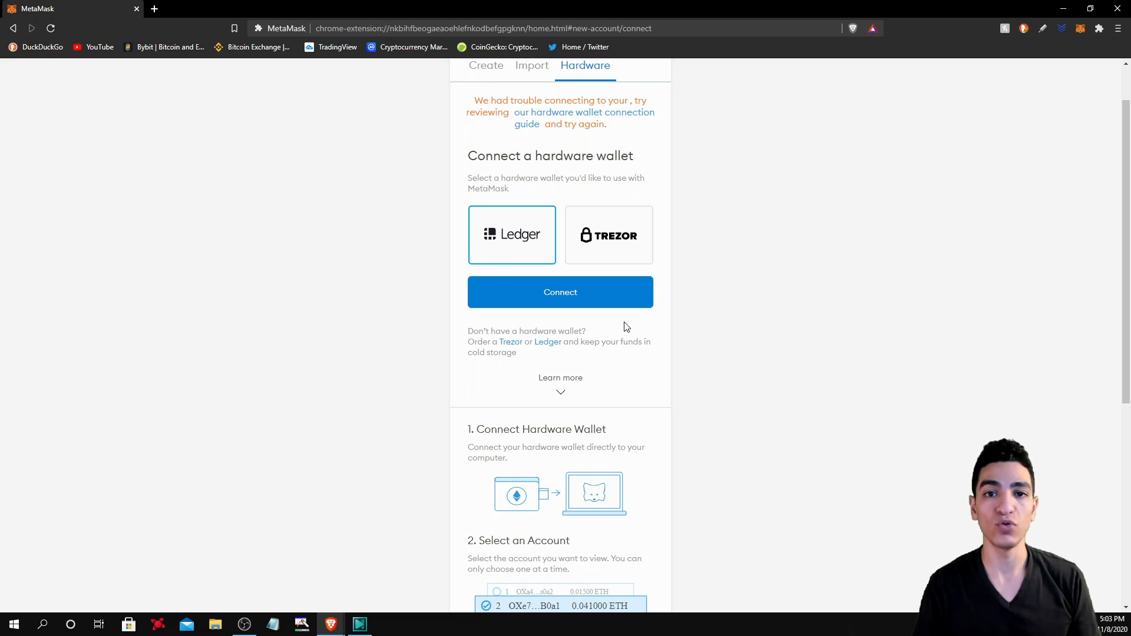
{"action": "scroll", "scroll_direction": "up", "scroll_amount": 3}
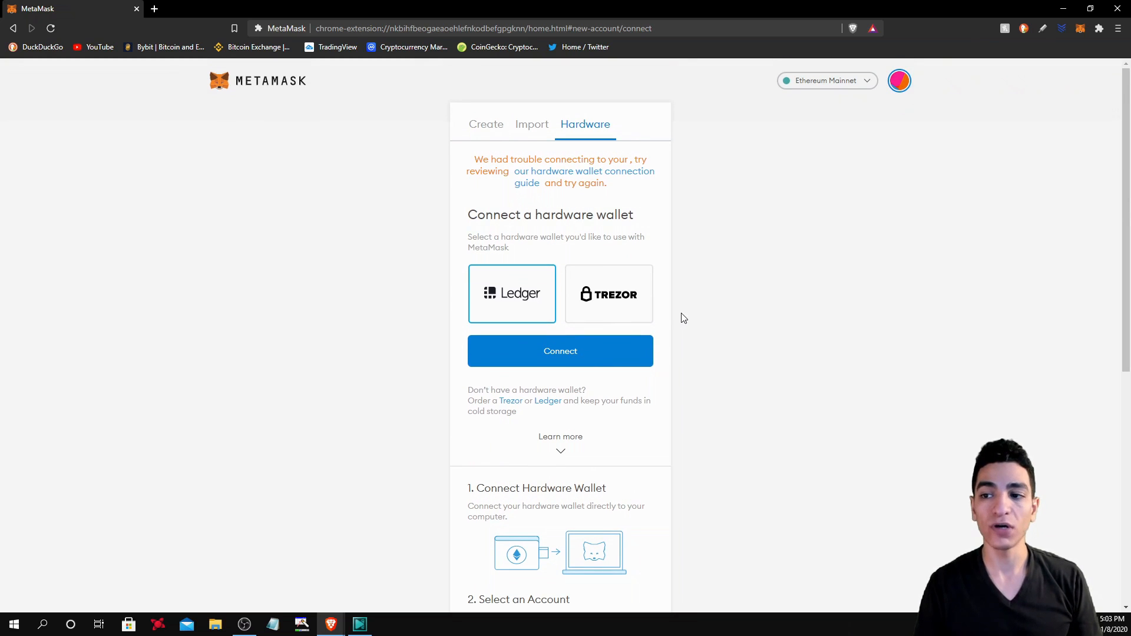